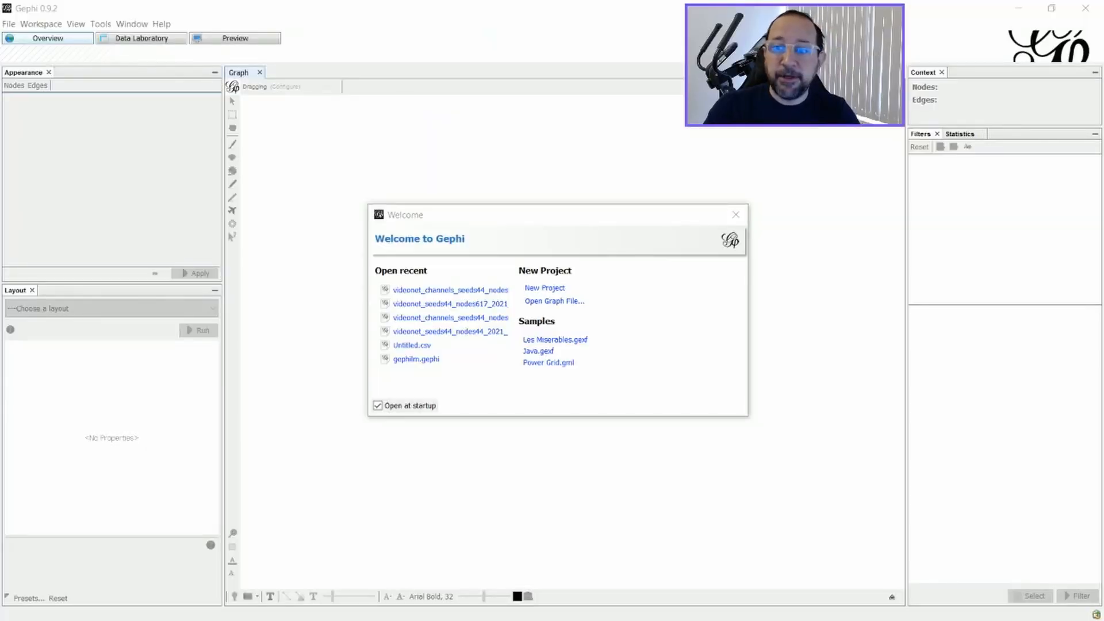
pyautogui.moveTo(465, 369)
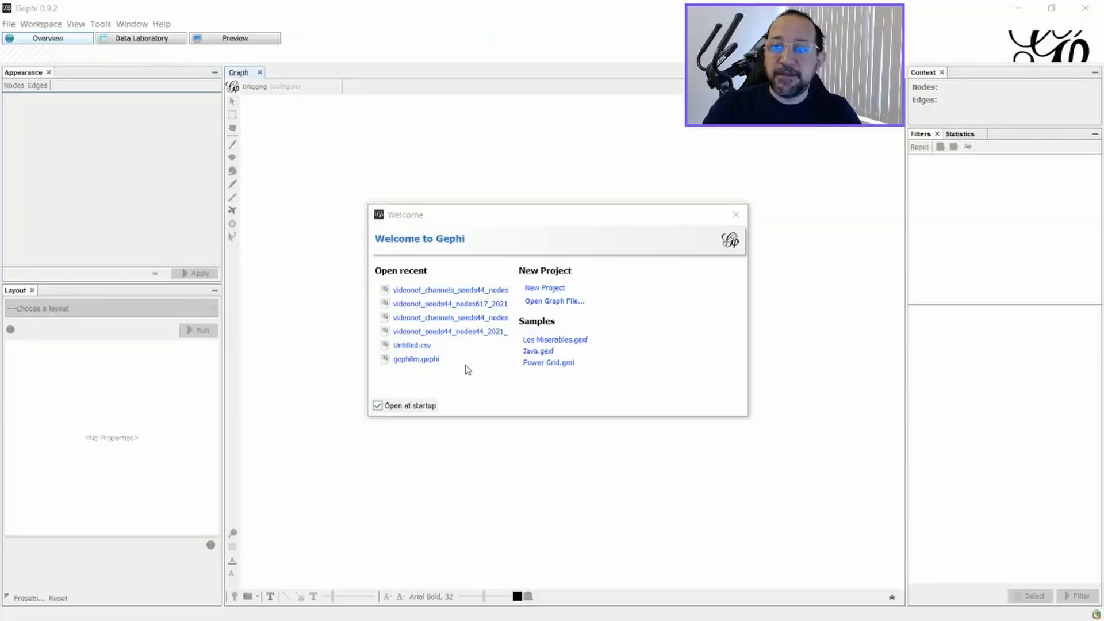
pyautogui.moveTo(464, 366)
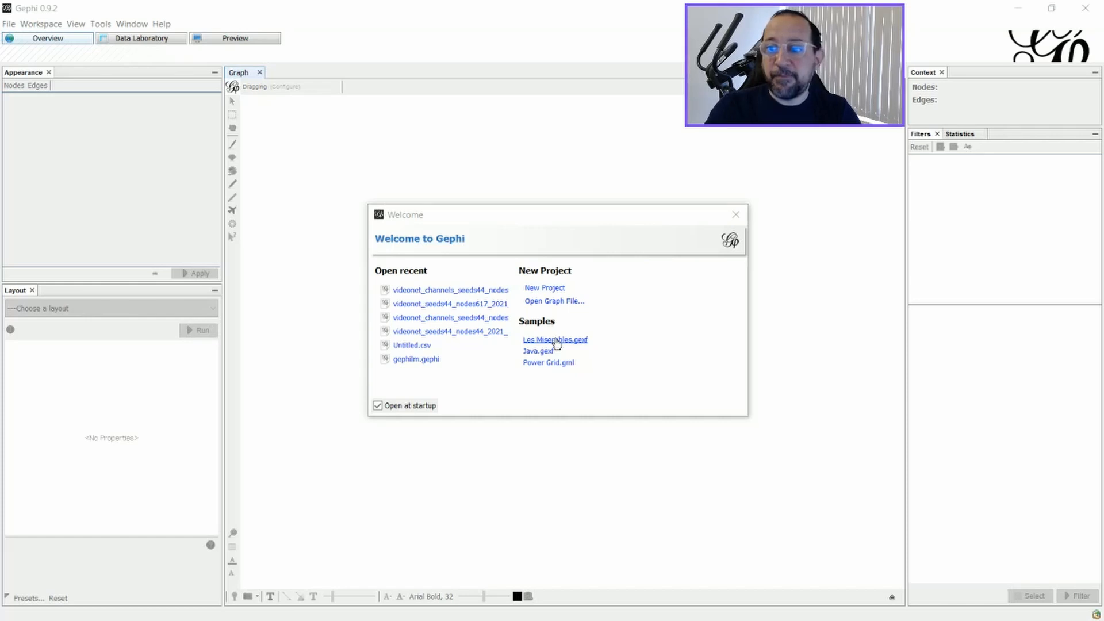
pyautogui.moveTo(554, 345)
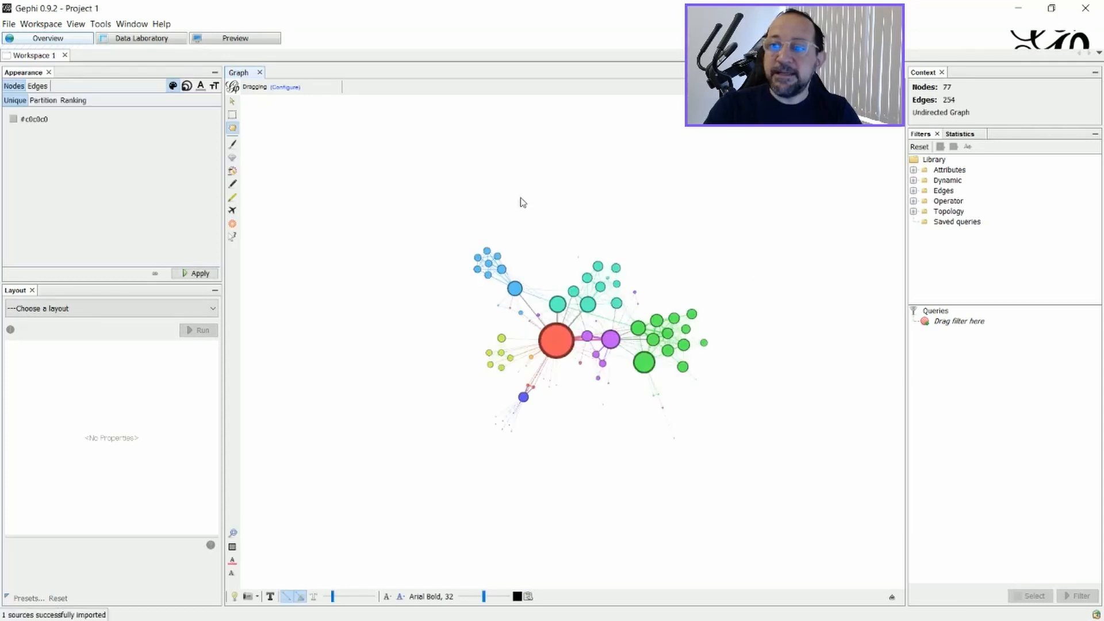
pyautogui.moveTo(584, 390)
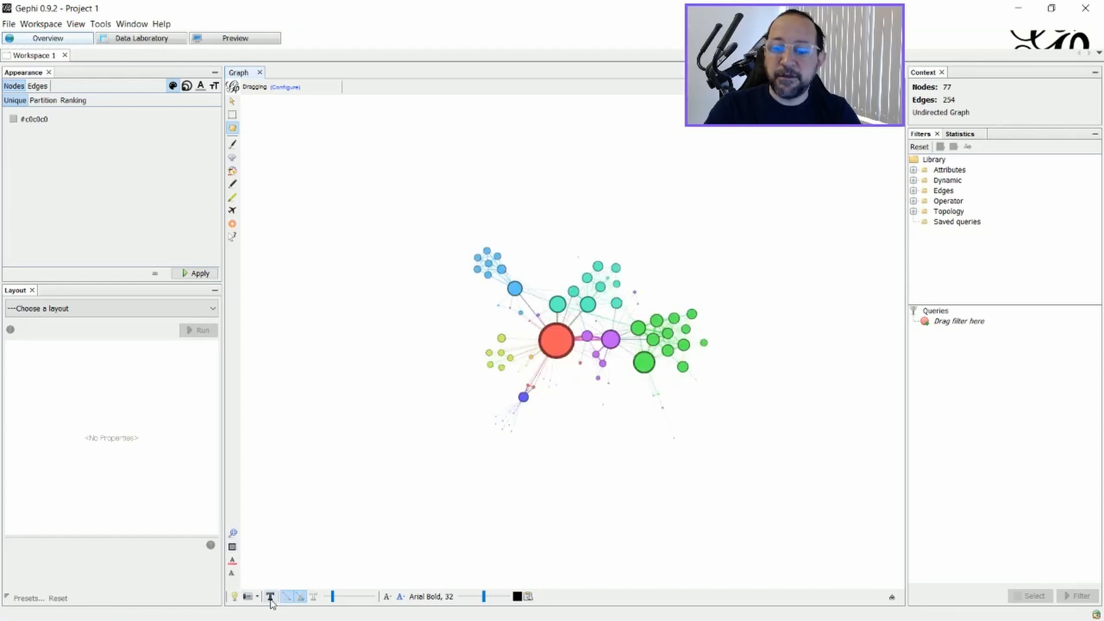
# Step: Turn on node labels so character names like Valjean, Marius and Javert appear
pyautogui.click(270, 597)
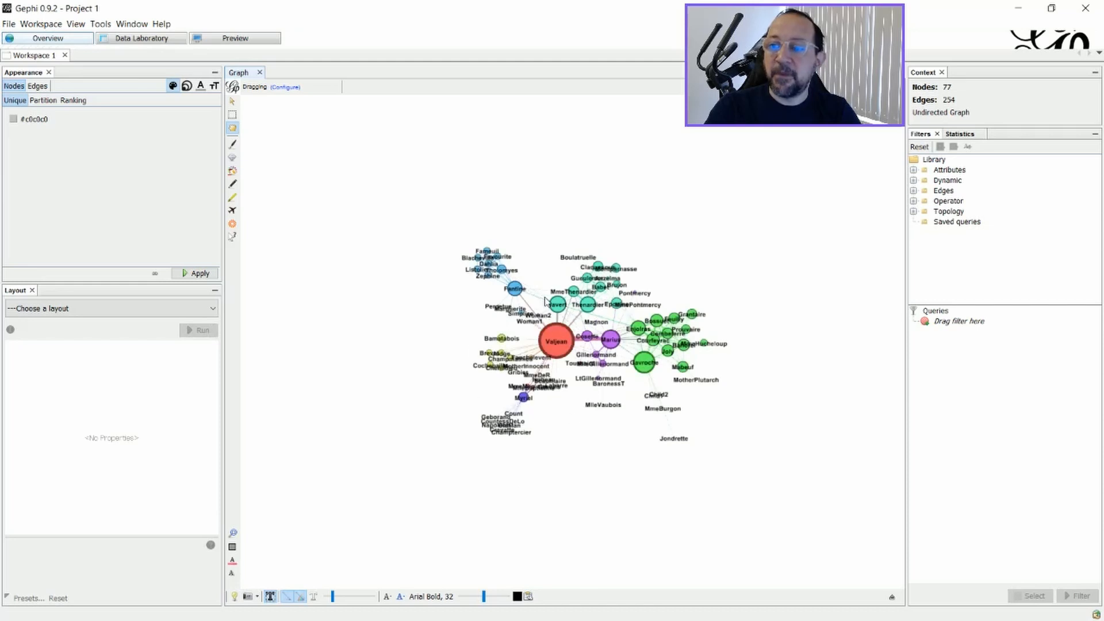
pyautogui.moveTo(670, 487)
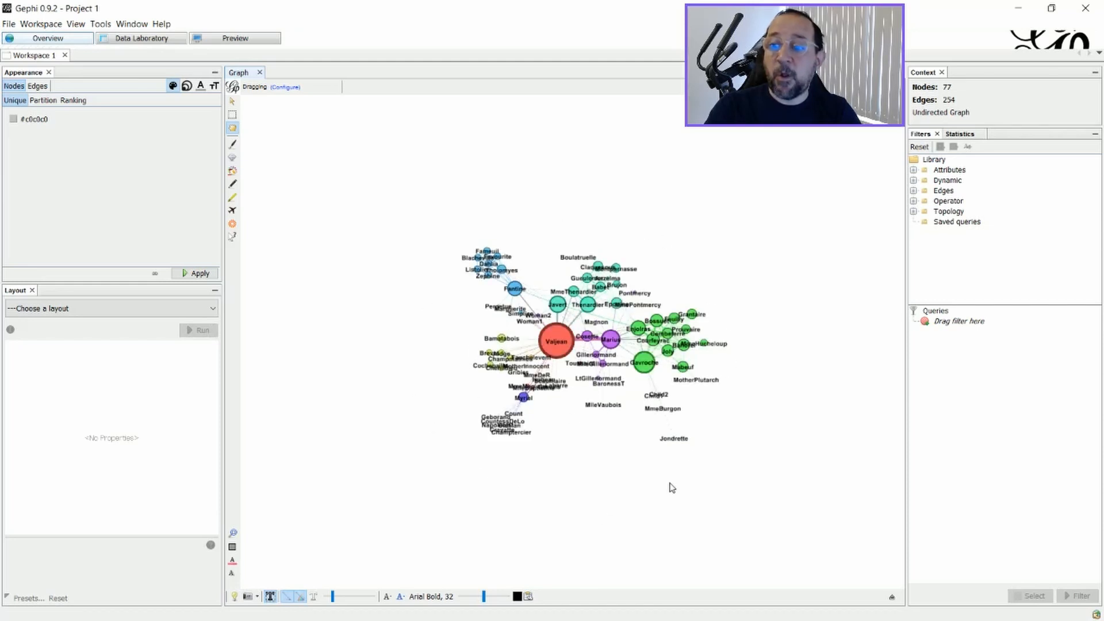
pyautogui.moveTo(529, 254)
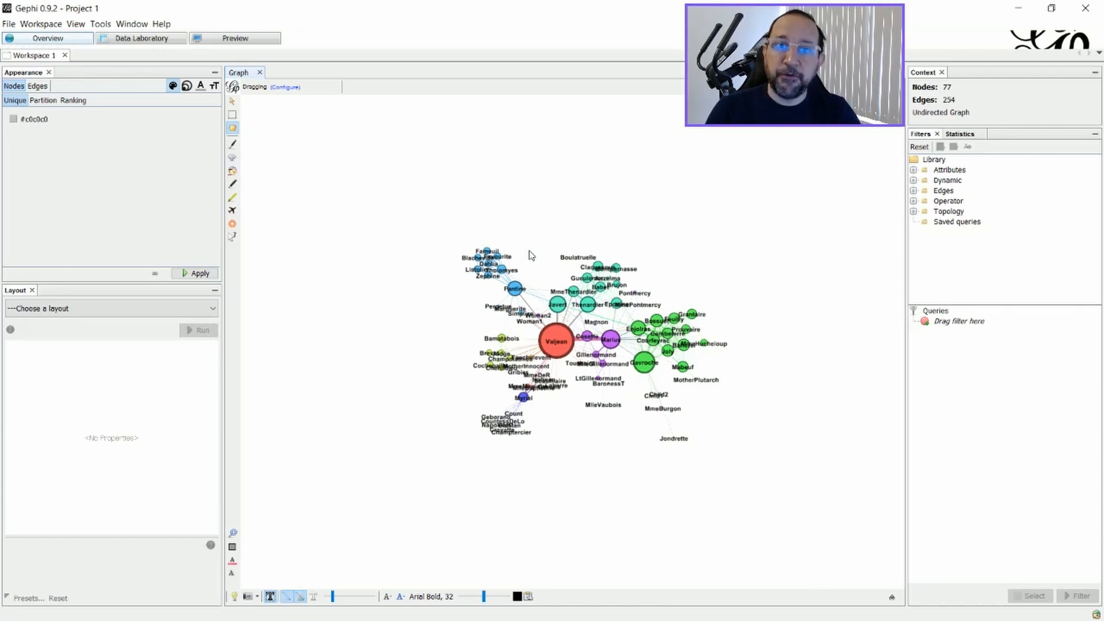
pyautogui.moveTo(672, 245)
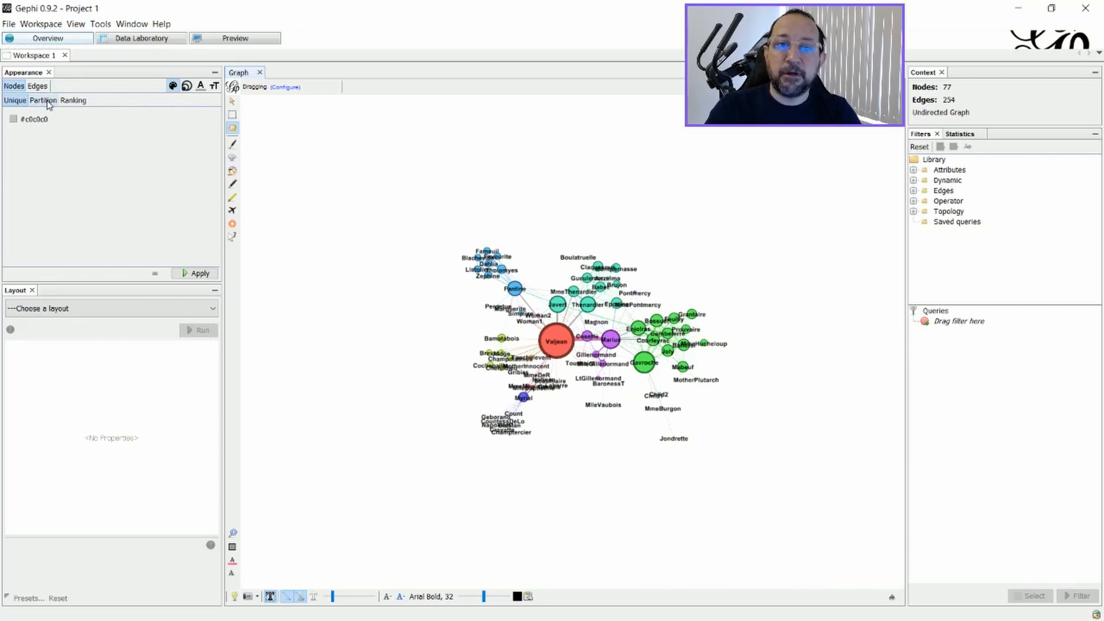
# Step: Apply Partition colouring by Modularity Class to the nodes
pyautogui.click(42, 100)
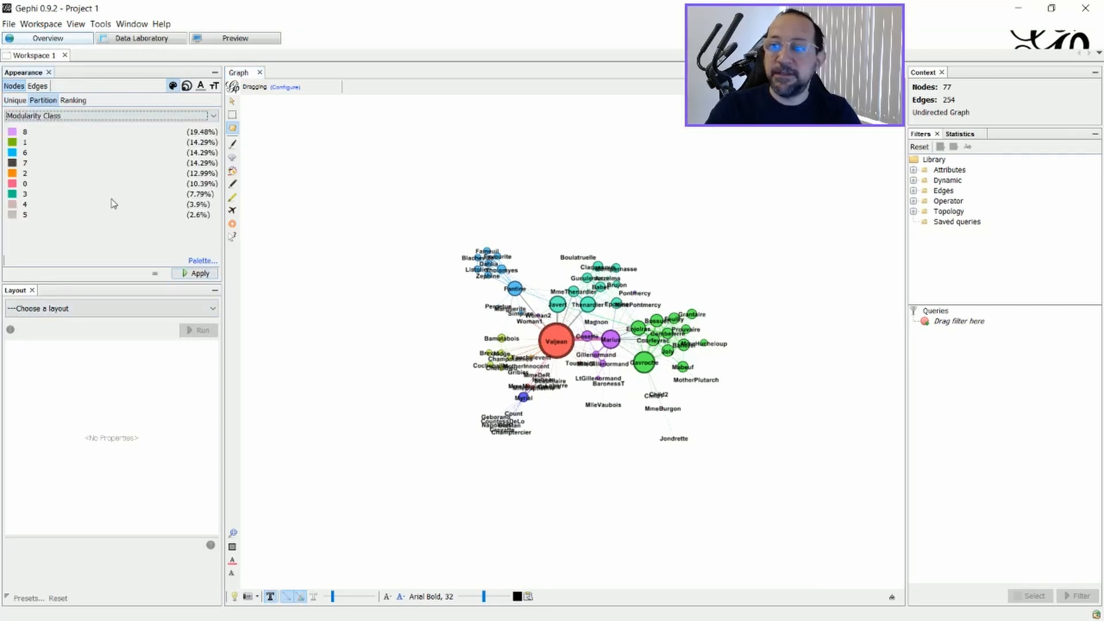
pyautogui.moveTo(198, 273)
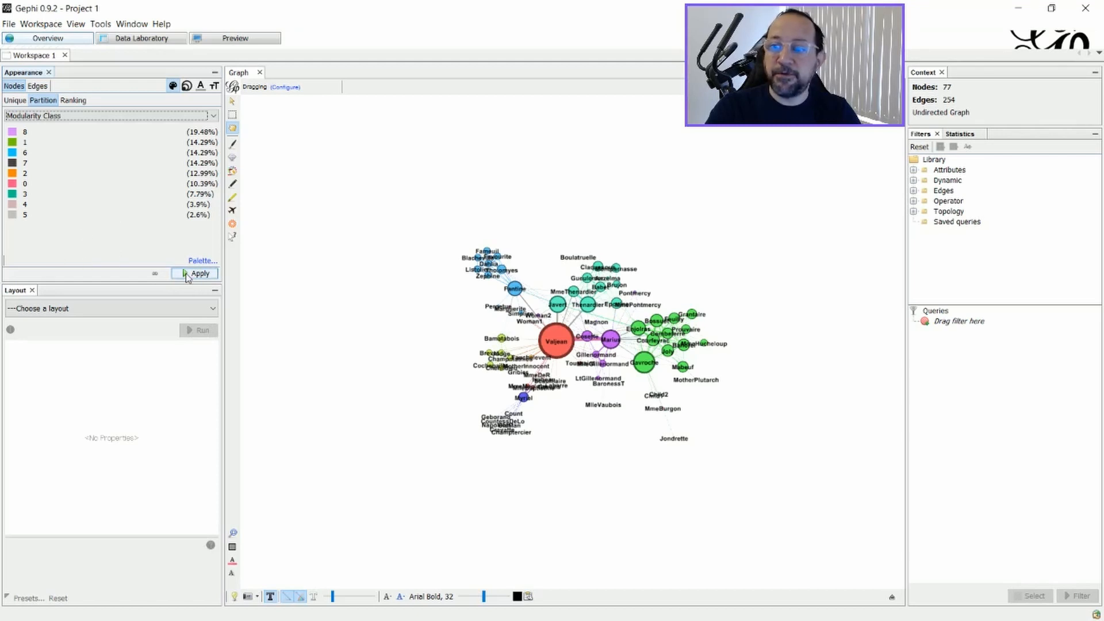
pyautogui.click(199, 273)
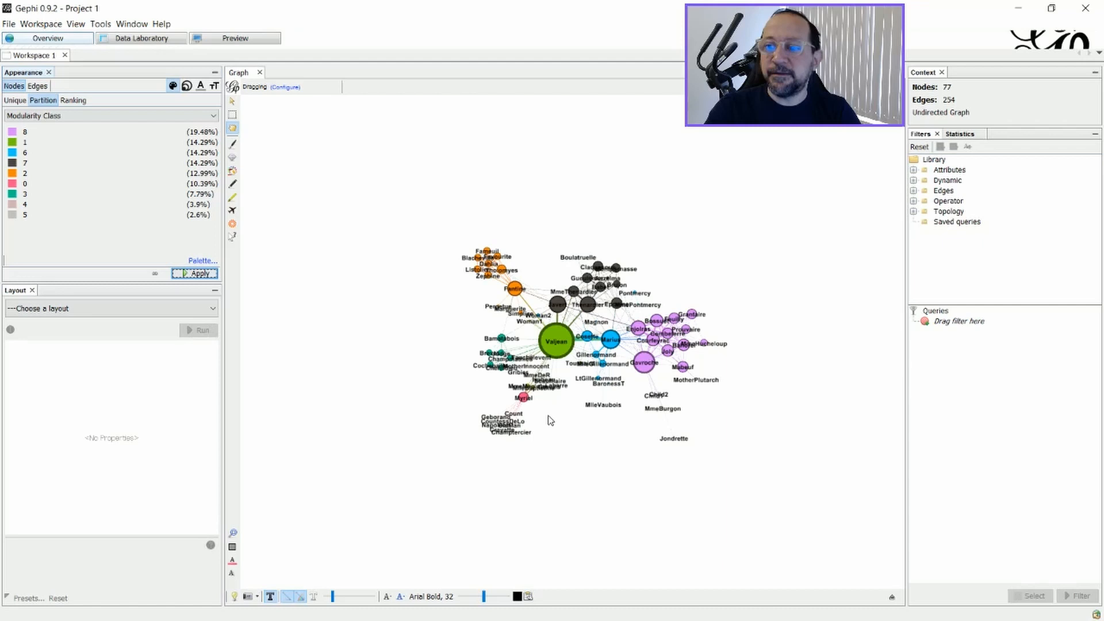
pyautogui.moveTo(602, 290)
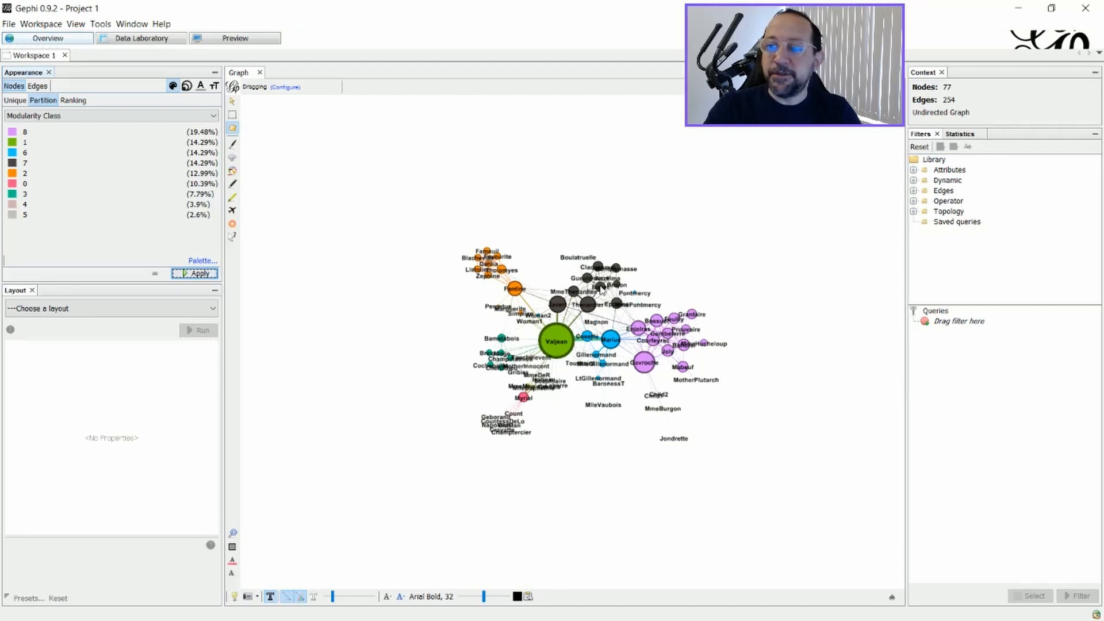
pyautogui.moveTo(511, 322)
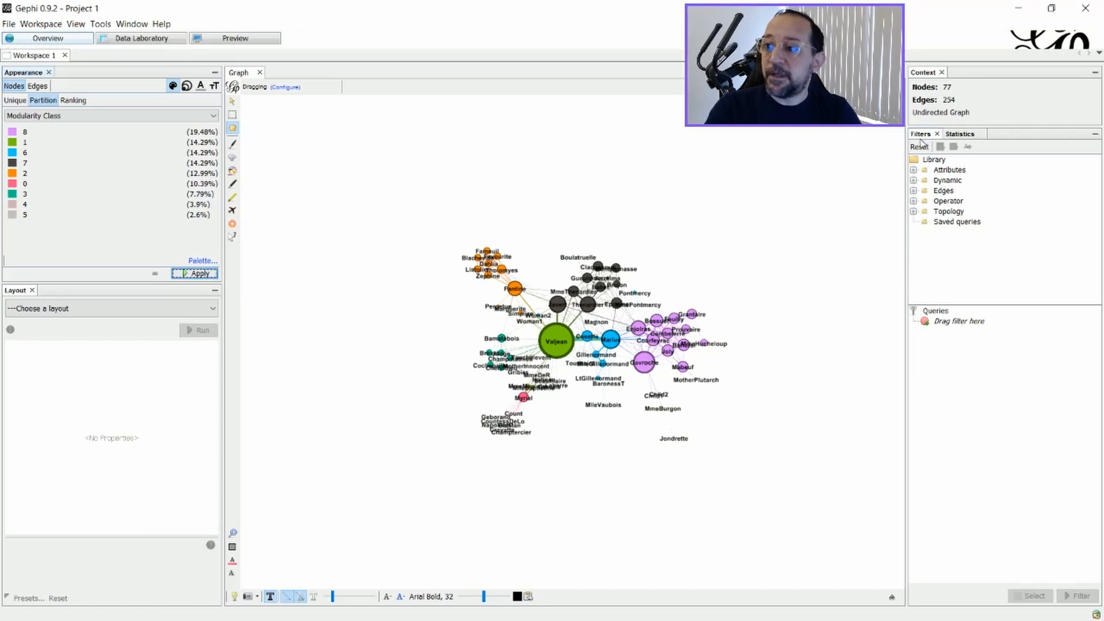
pyautogui.moveTo(900, 232)
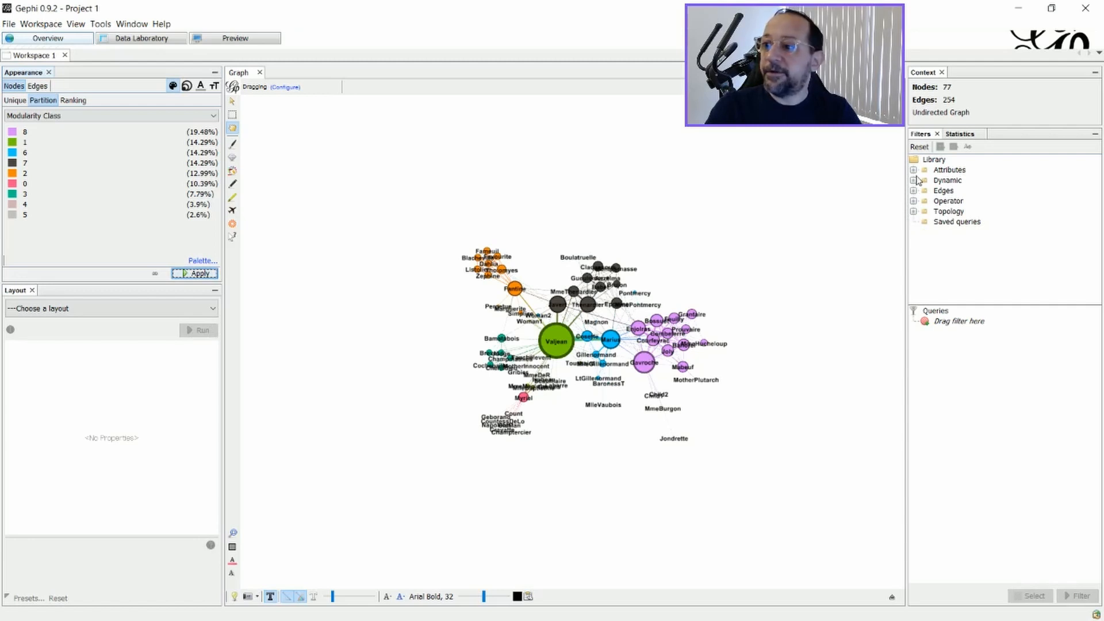
# Step: Add an Attributes > Equal Modularity Class filter with value 8, leaving 15 nodes
pyautogui.click(913, 169)
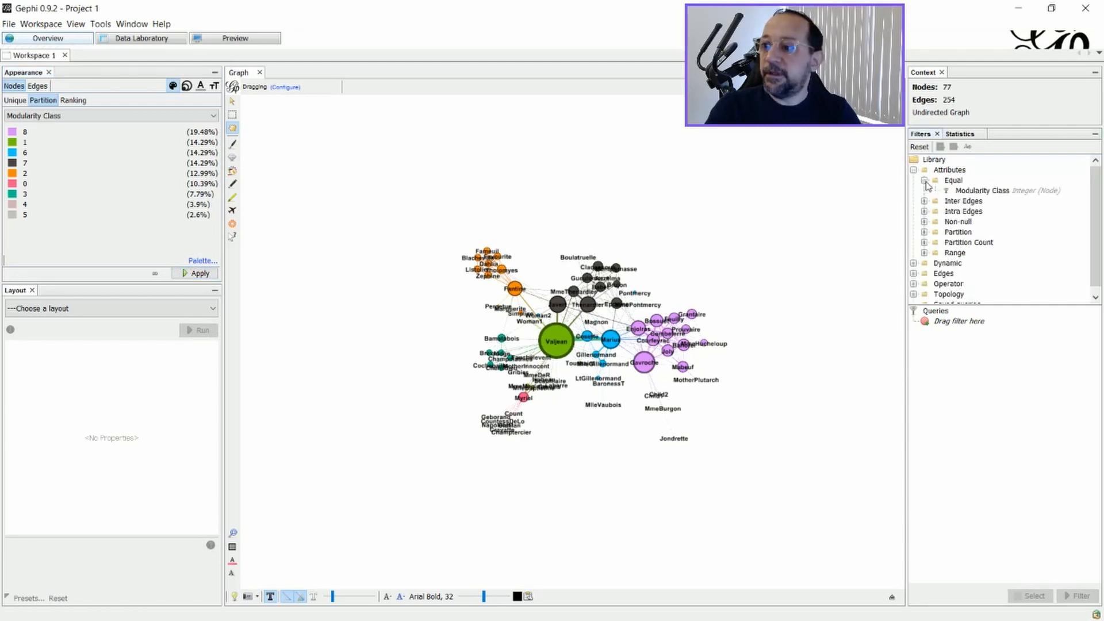
pyautogui.click(1006, 190)
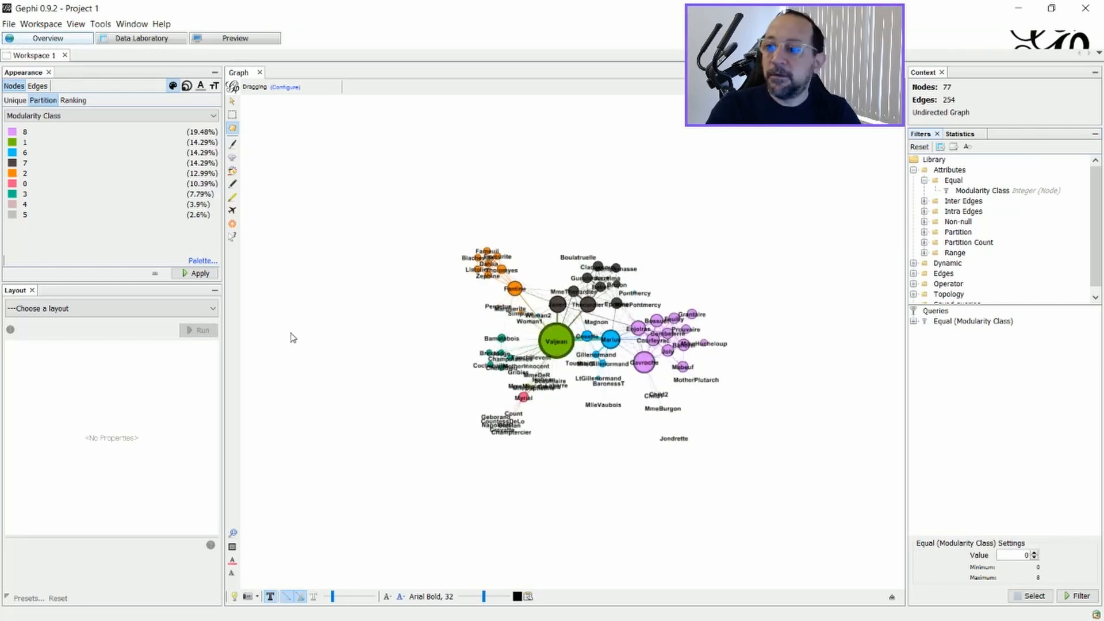
pyautogui.click(610, 339)
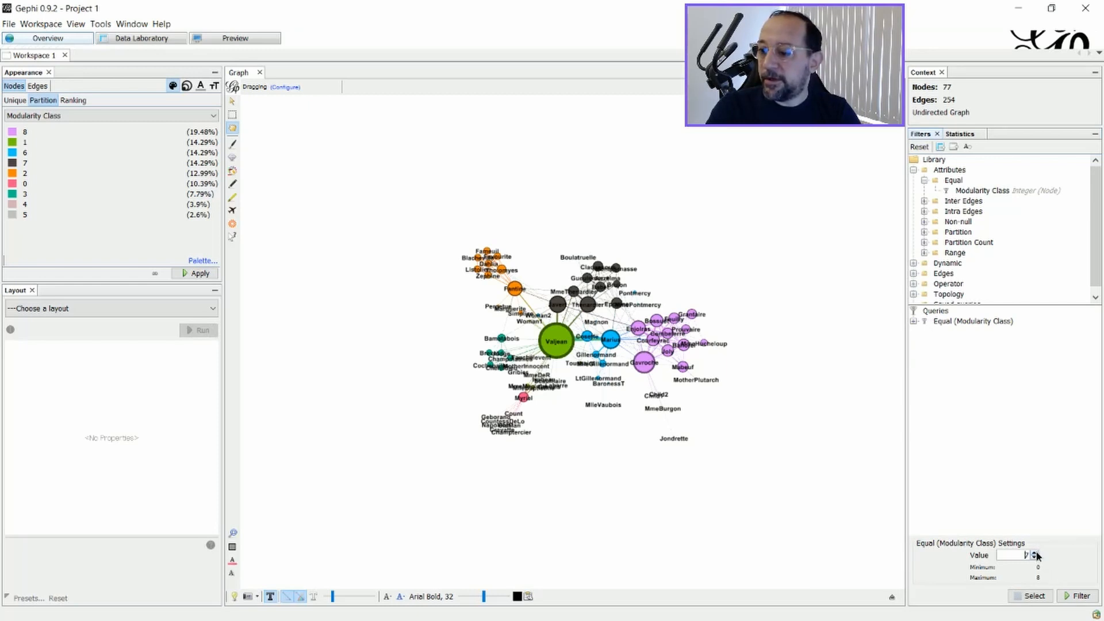
pyautogui.click(1079, 595)
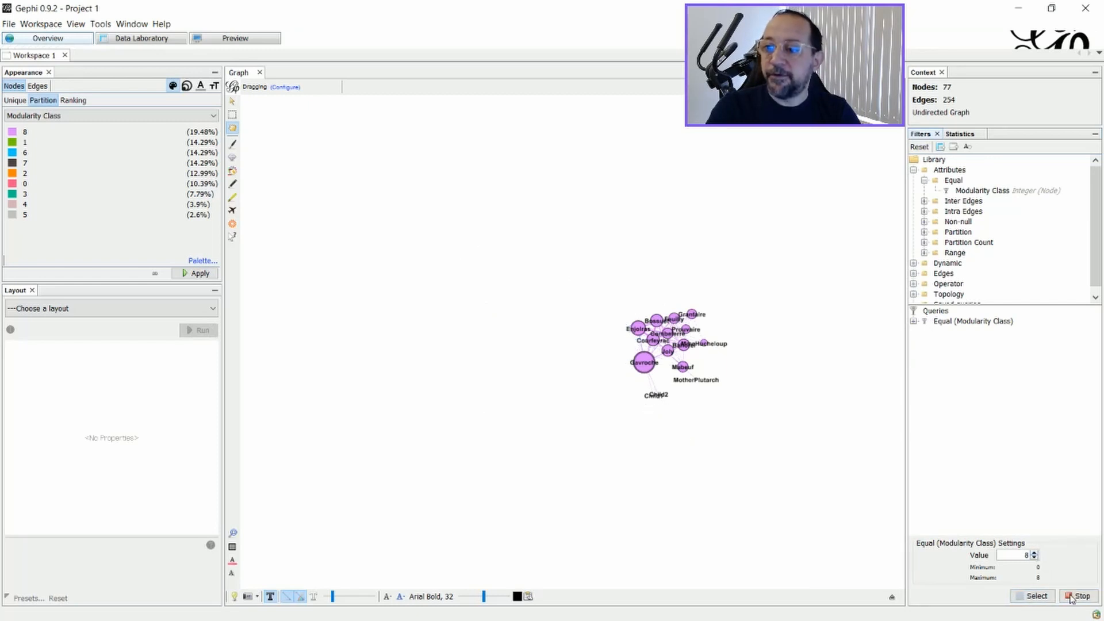
pyautogui.click(1032, 595)
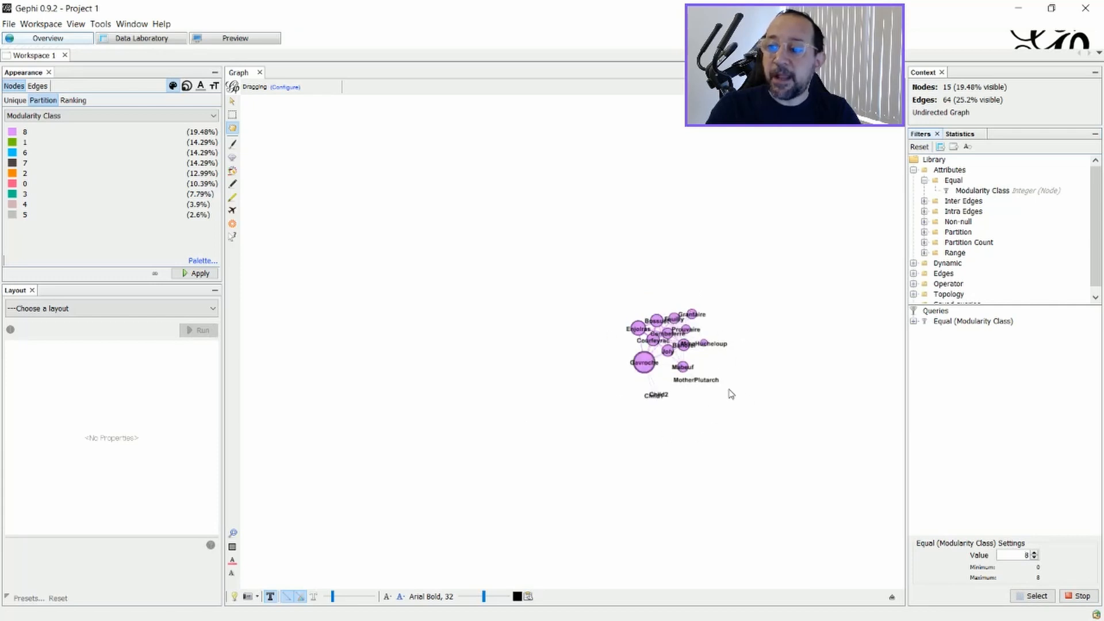
pyautogui.moveTo(743, 298)
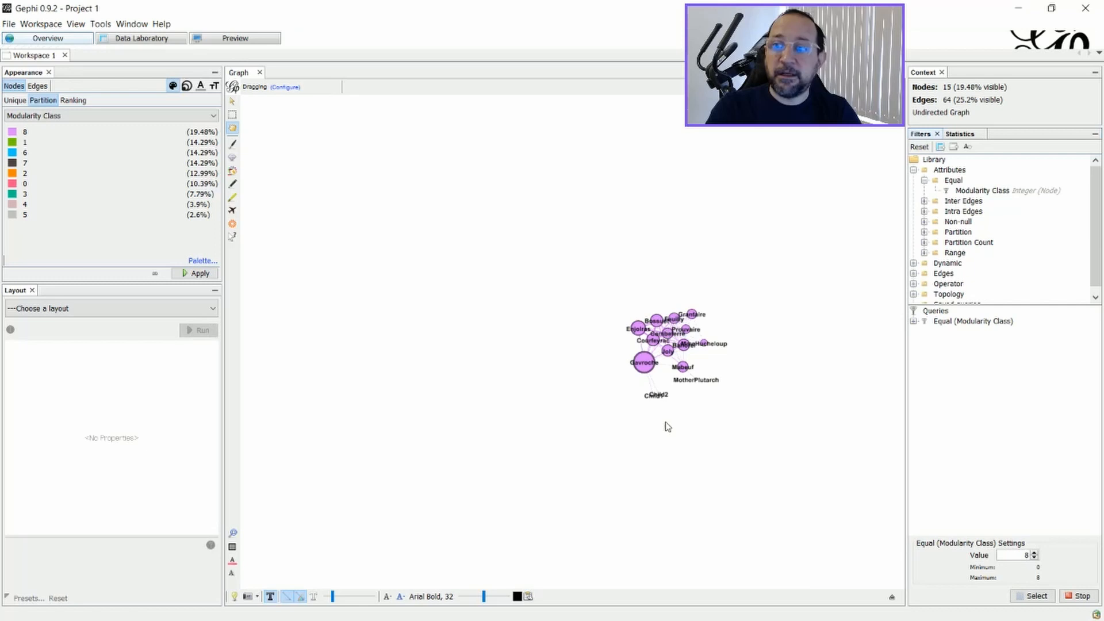
pyautogui.moveTo(637, 328)
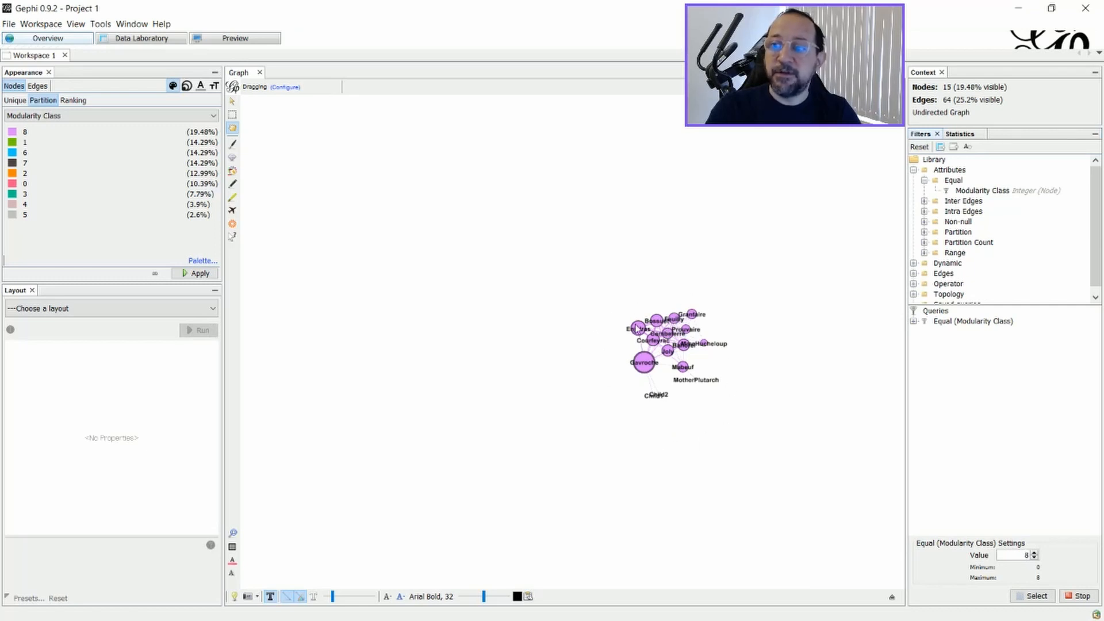
pyautogui.moveTo(630, 346)
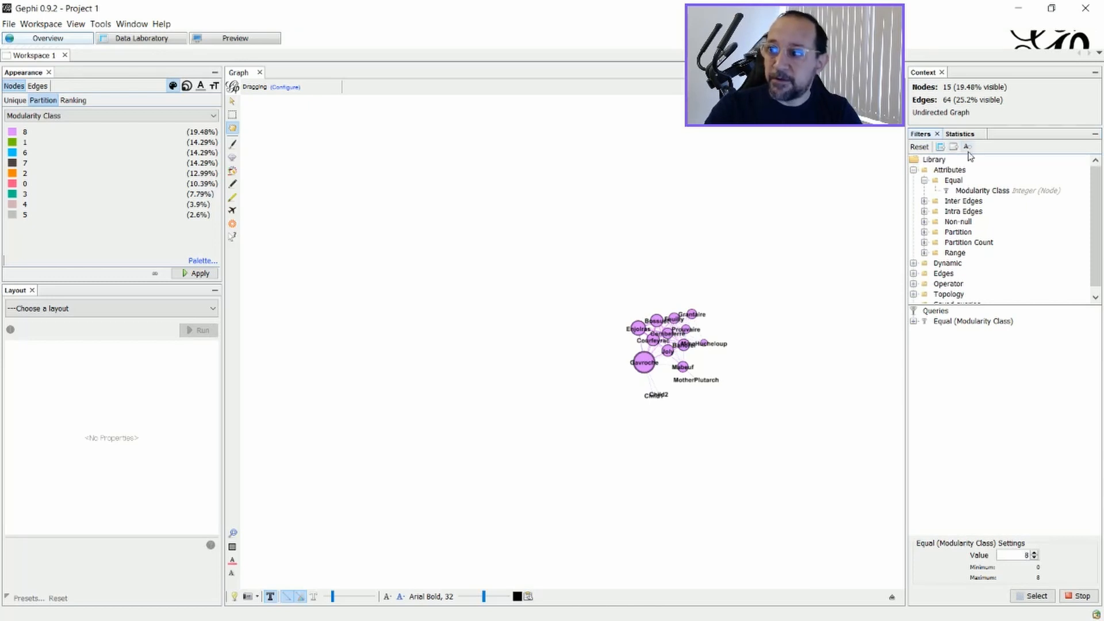
pyautogui.moveTo(968, 146)
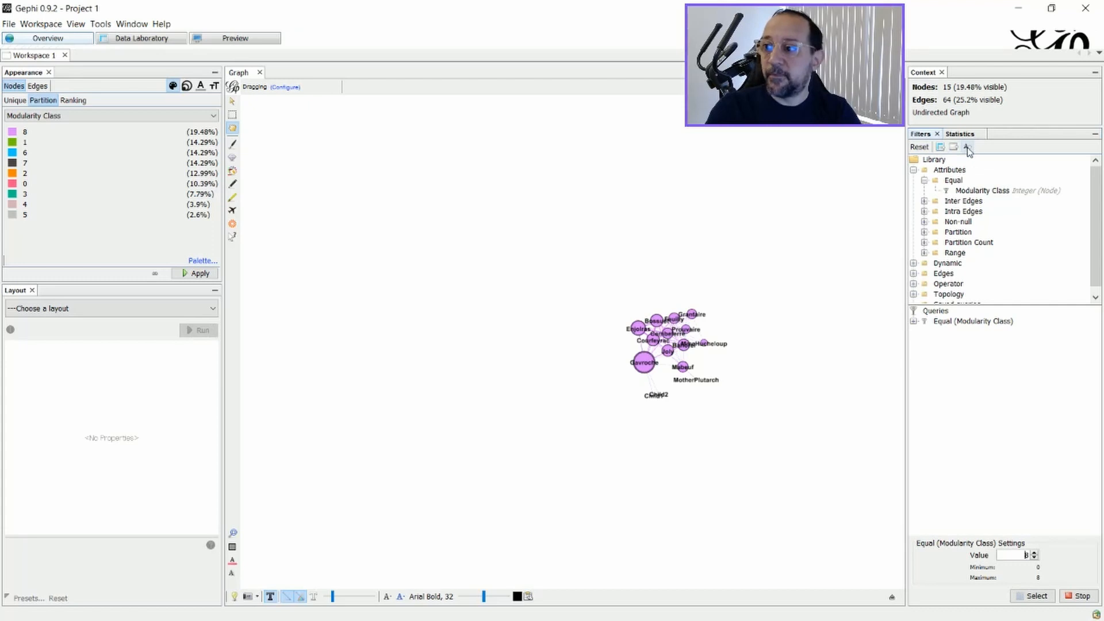
pyautogui.moveTo(966, 147)
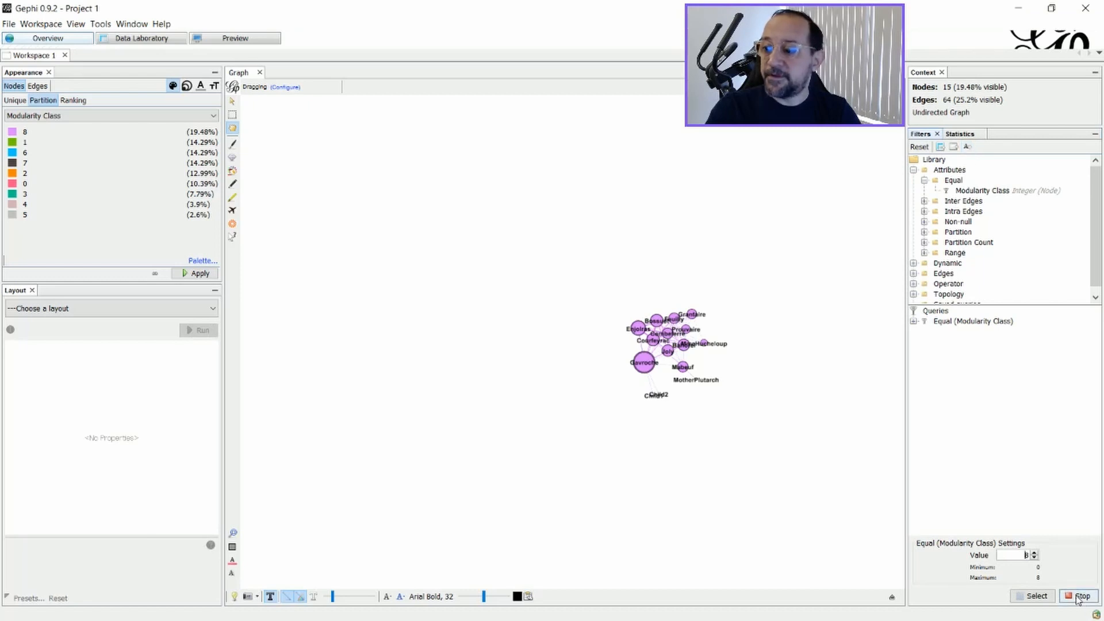
pyautogui.click(1079, 595)
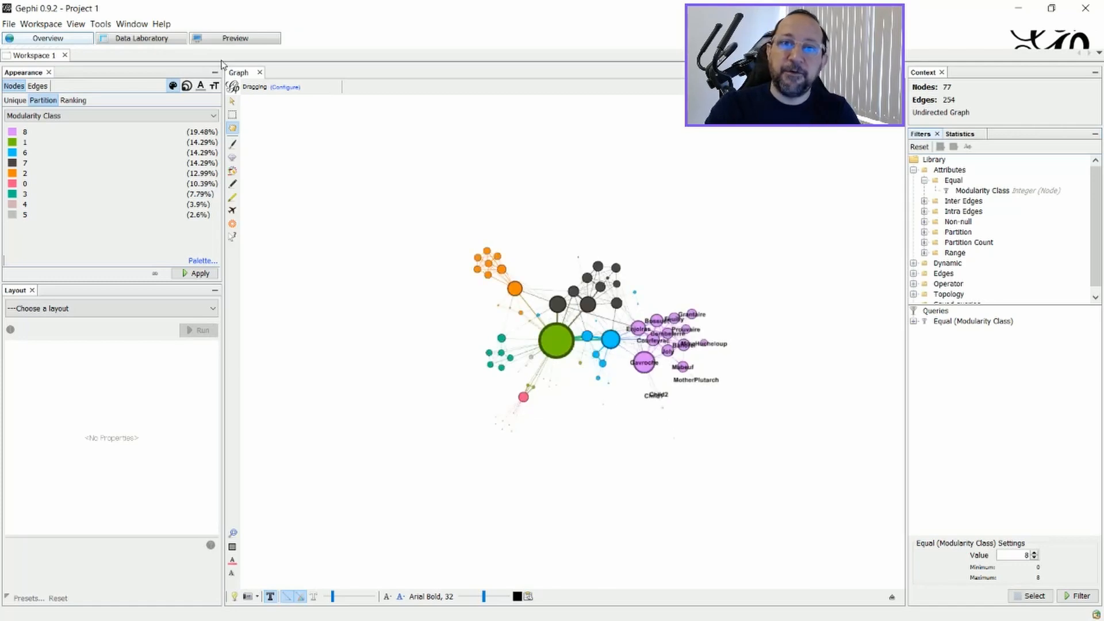
# Step: Open Preview and inspect the Manage renderers list
pyautogui.click(234, 38)
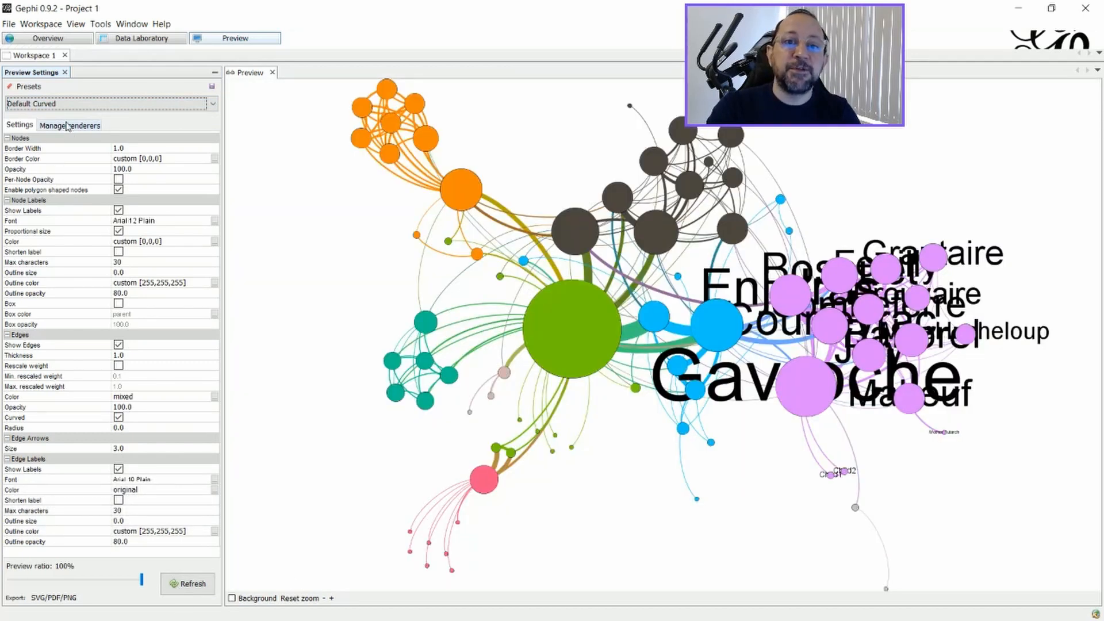
pyautogui.click(70, 124)
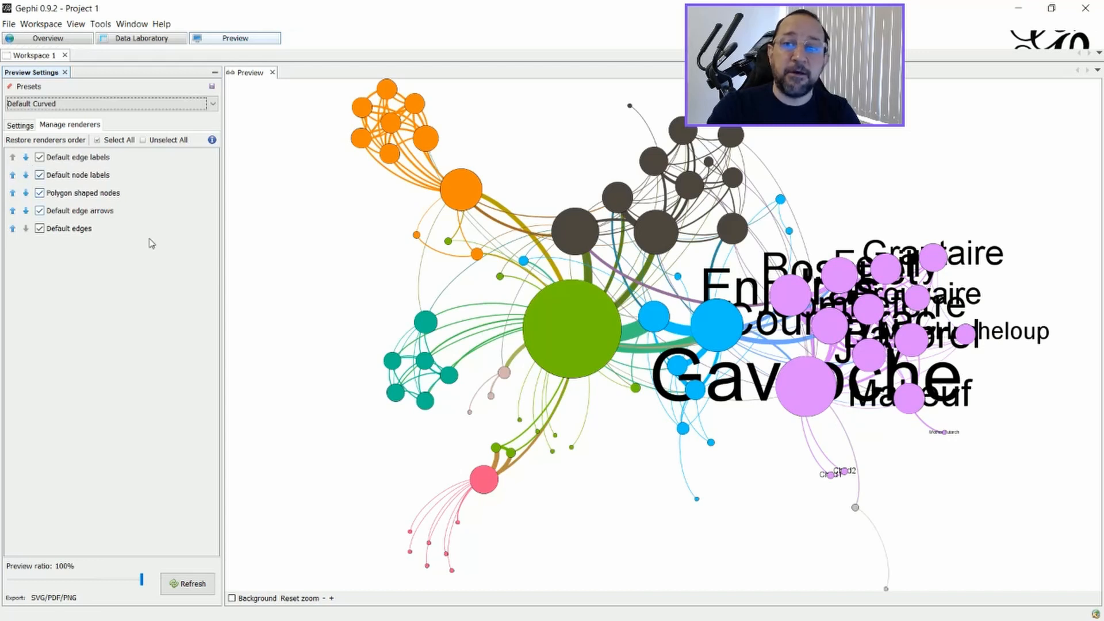
pyautogui.moveTo(695, 432)
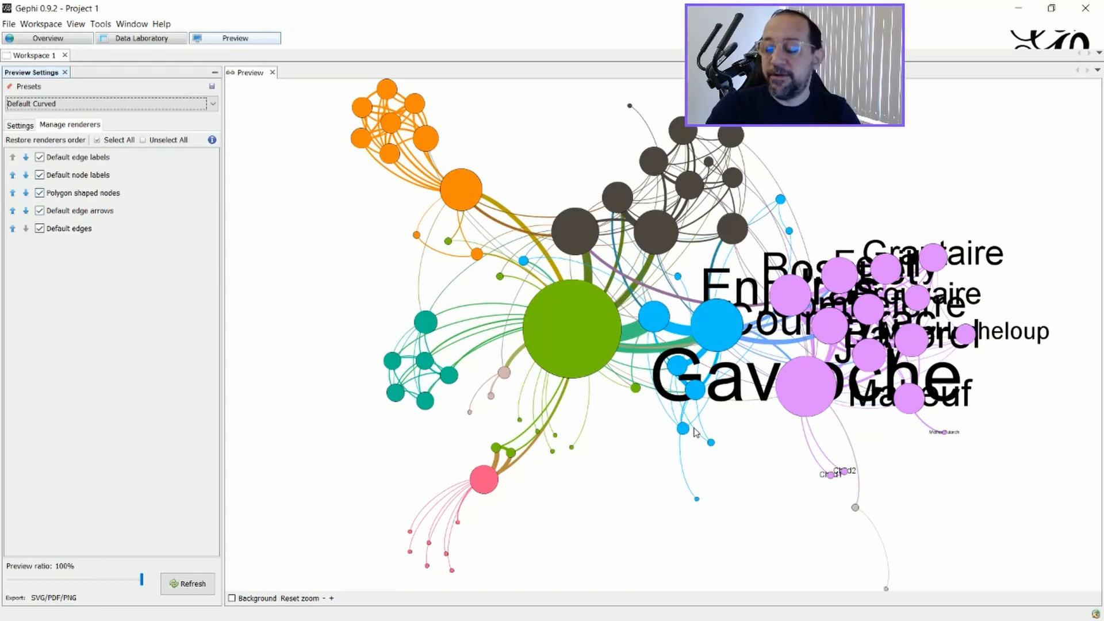
pyautogui.moveTo(431, 477)
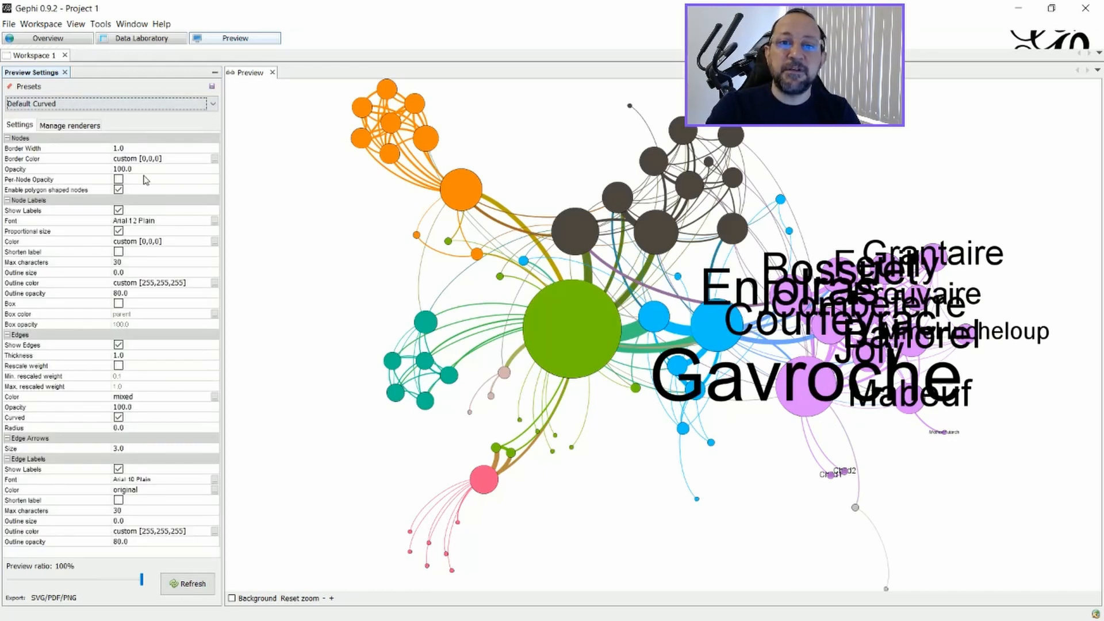
# Step: Set node label font size 5, node border width 3.0 and node opacity 70.0
pyautogui.click(133, 221)
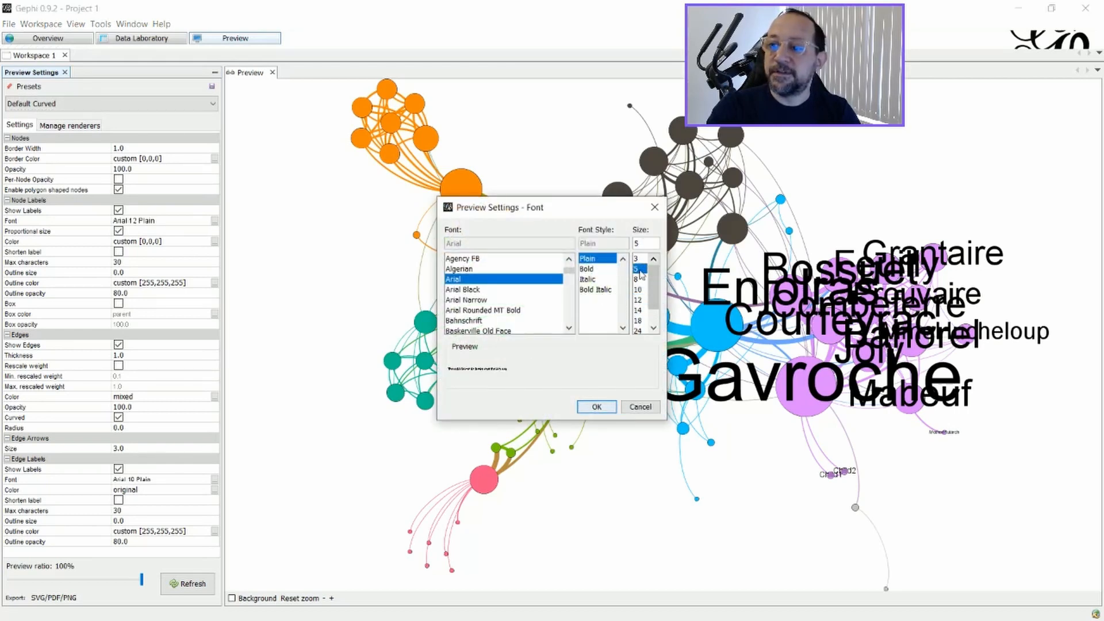
pyautogui.click(595, 407)
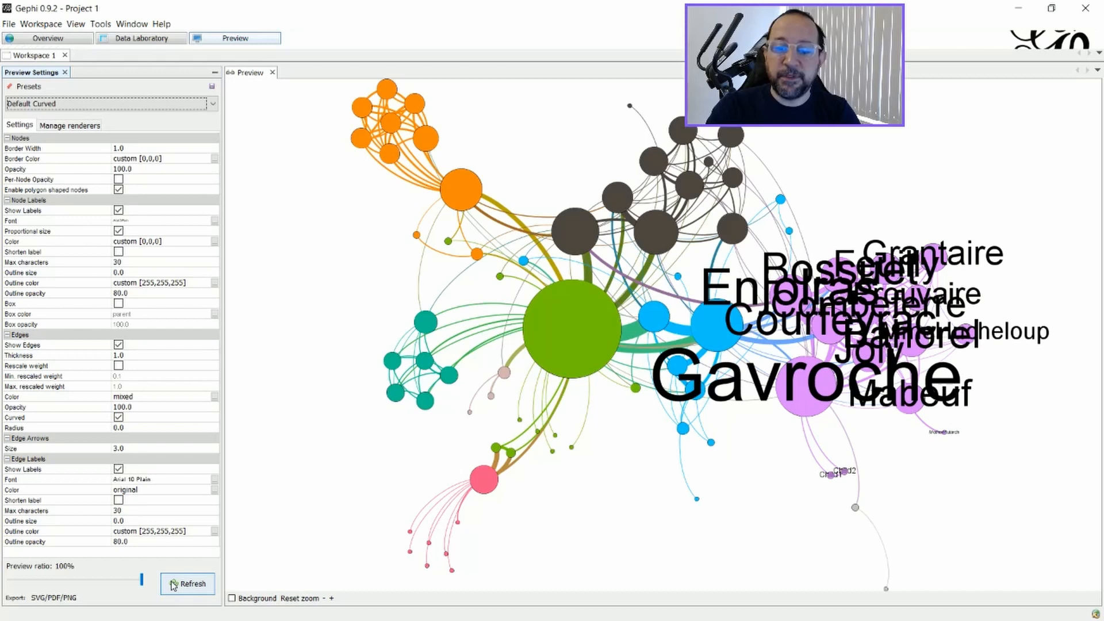
pyautogui.click(187, 583)
pyautogui.write('50')
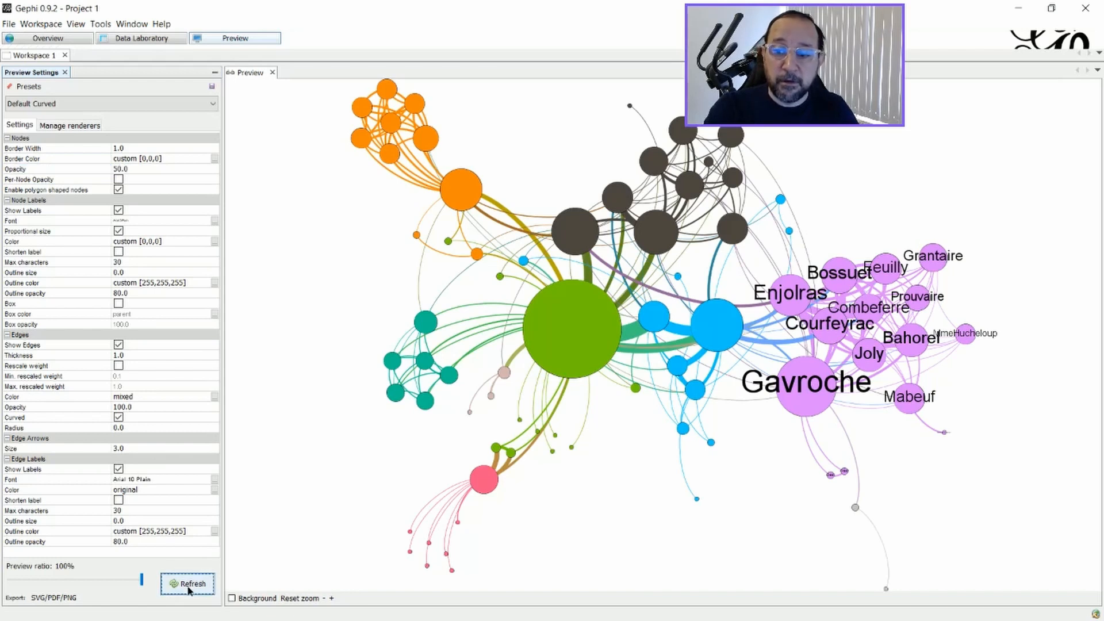
pyautogui.click(189, 584)
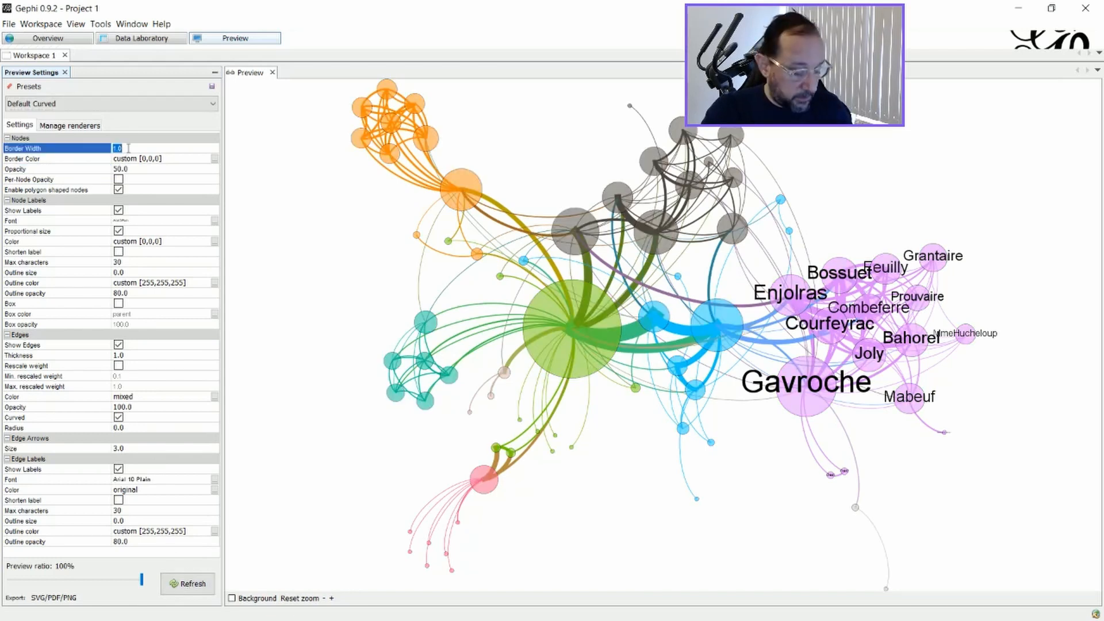
pyautogui.click(187, 583)
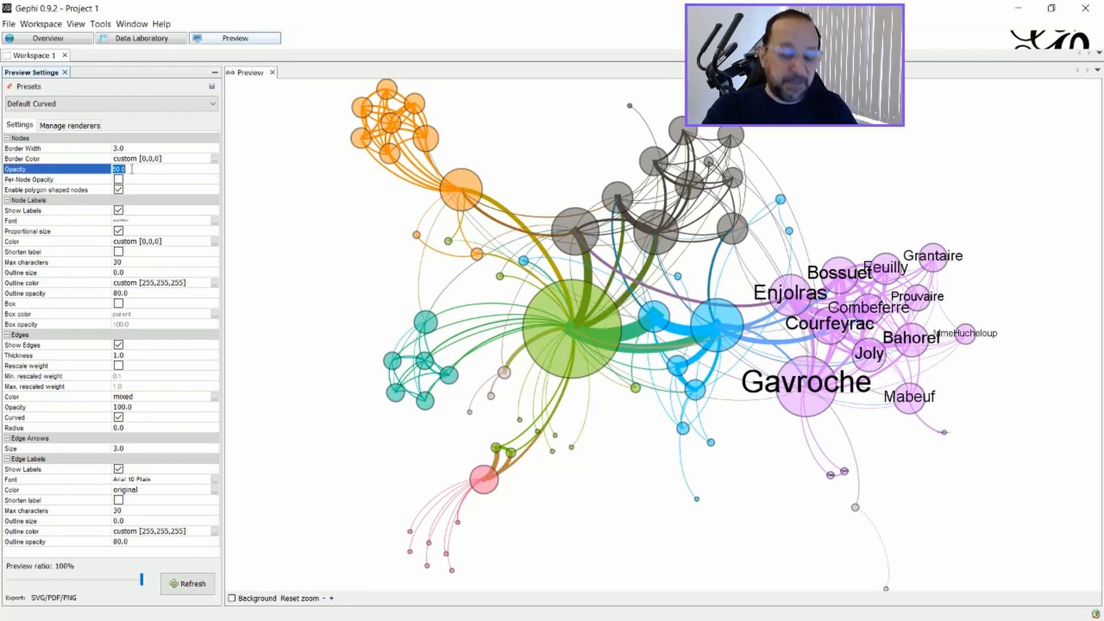
pyautogui.write('70.0')
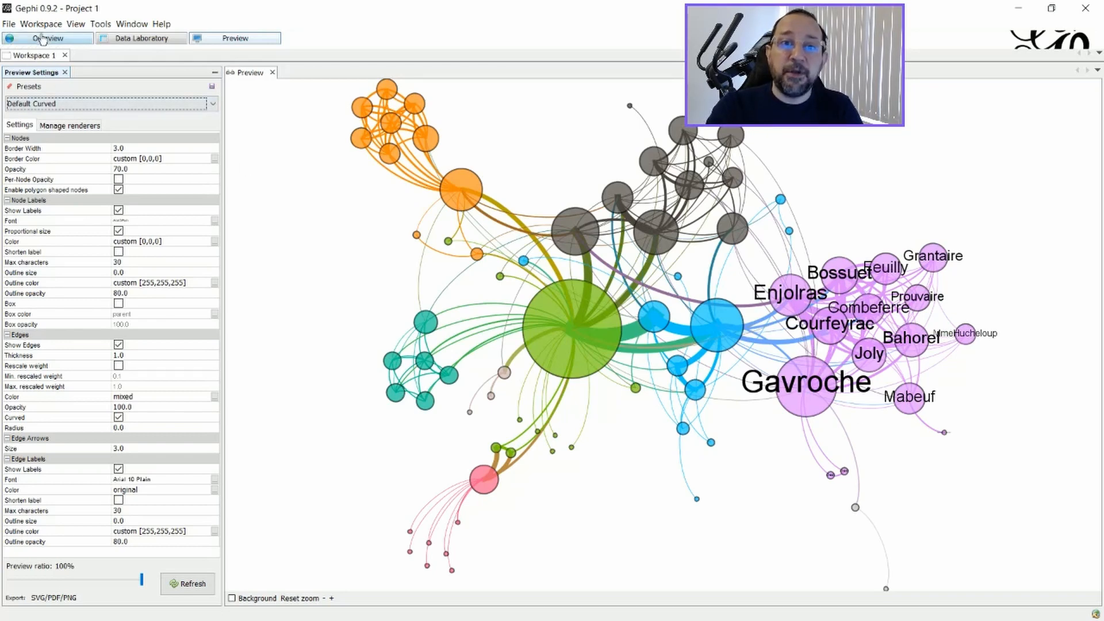
pyautogui.click(47, 38)
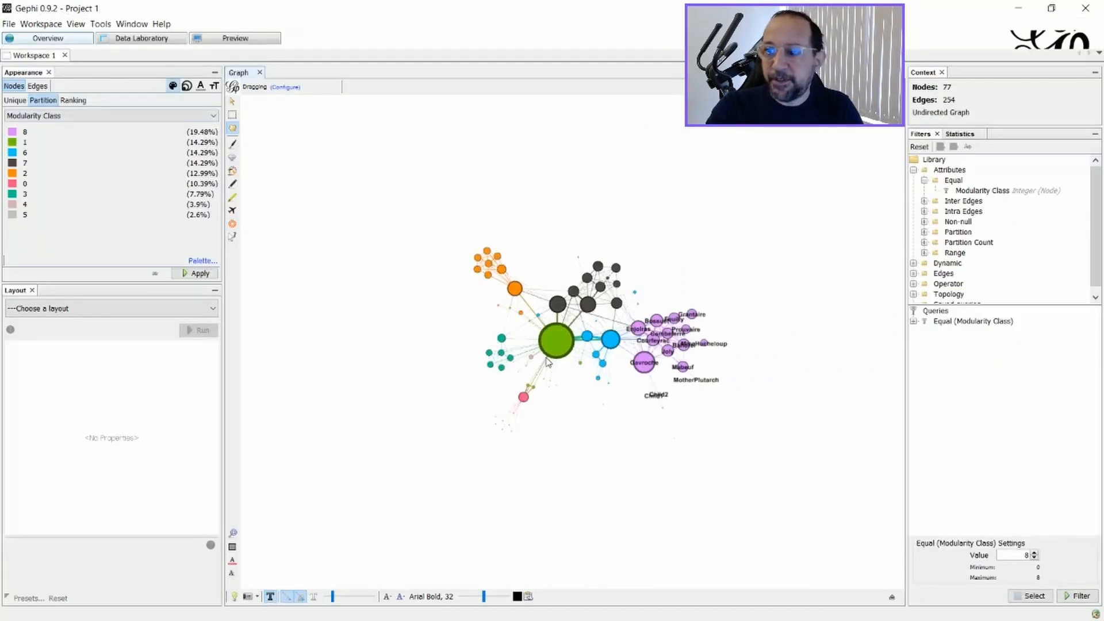
# Step: Expand the Topology filters and remove the Equal (Modularity Class) query
pyautogui.click(972, 320)
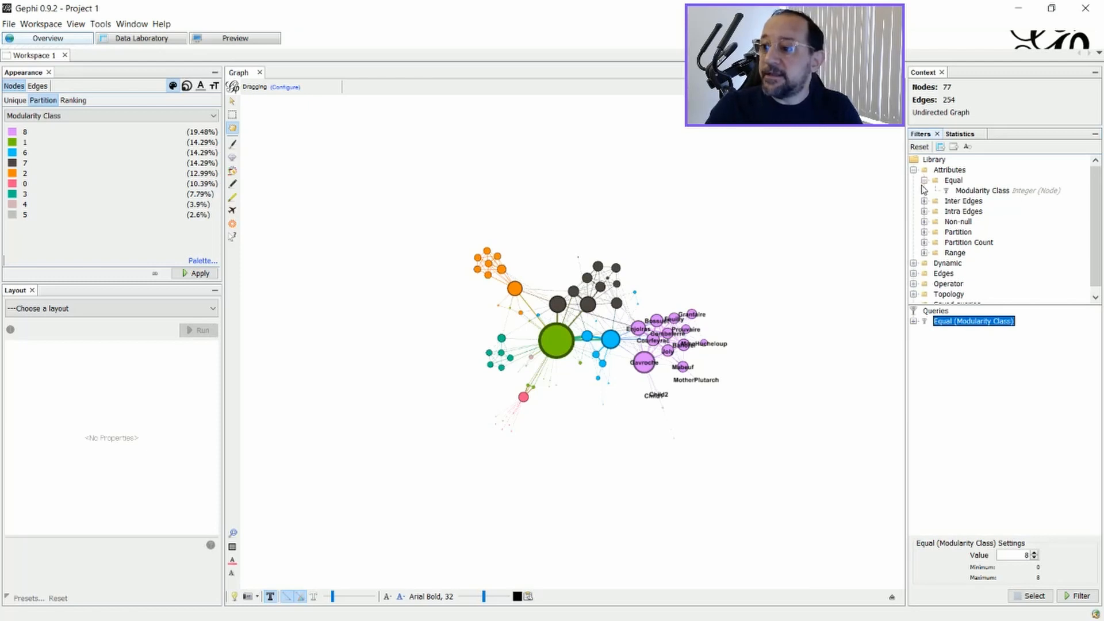
pyautogui.scroll(-3)
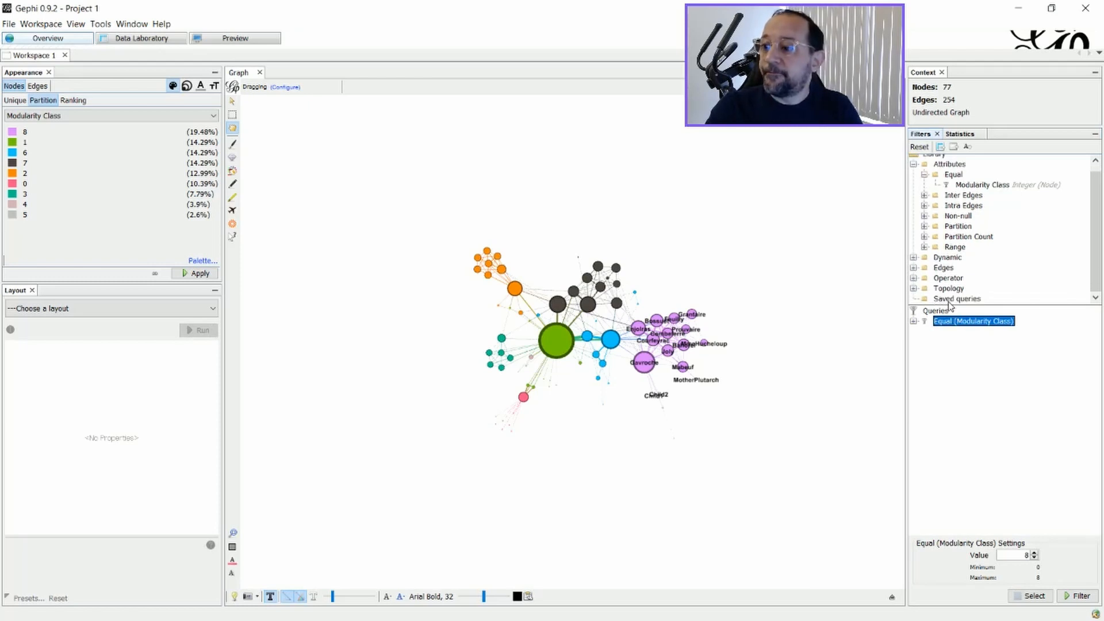
pyautogui.click(948, 288)
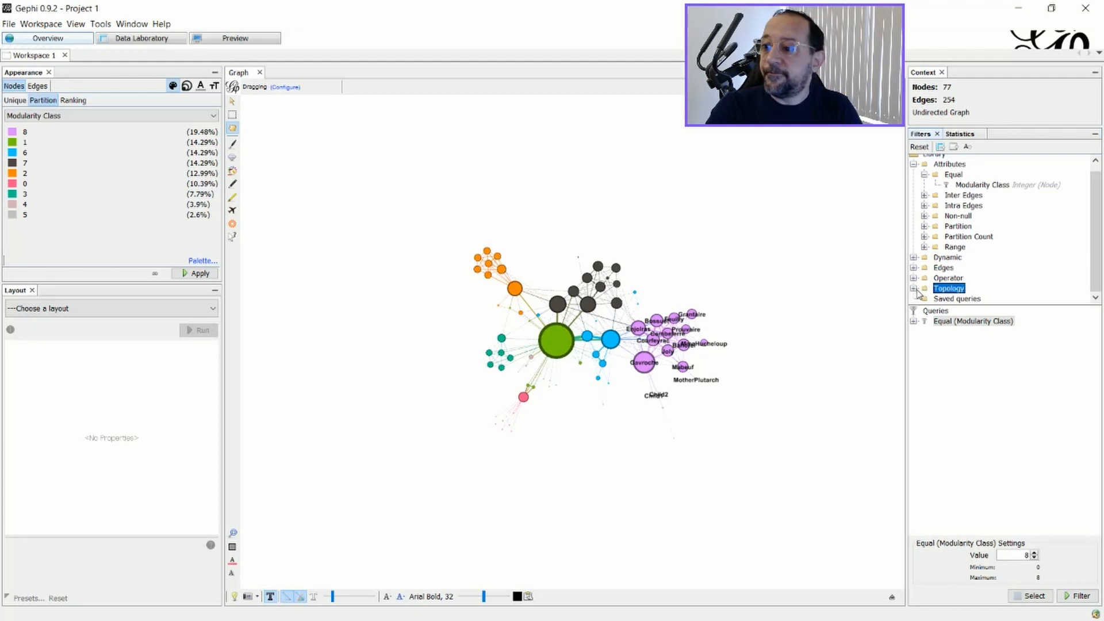
pyautogui.click(916, 288)
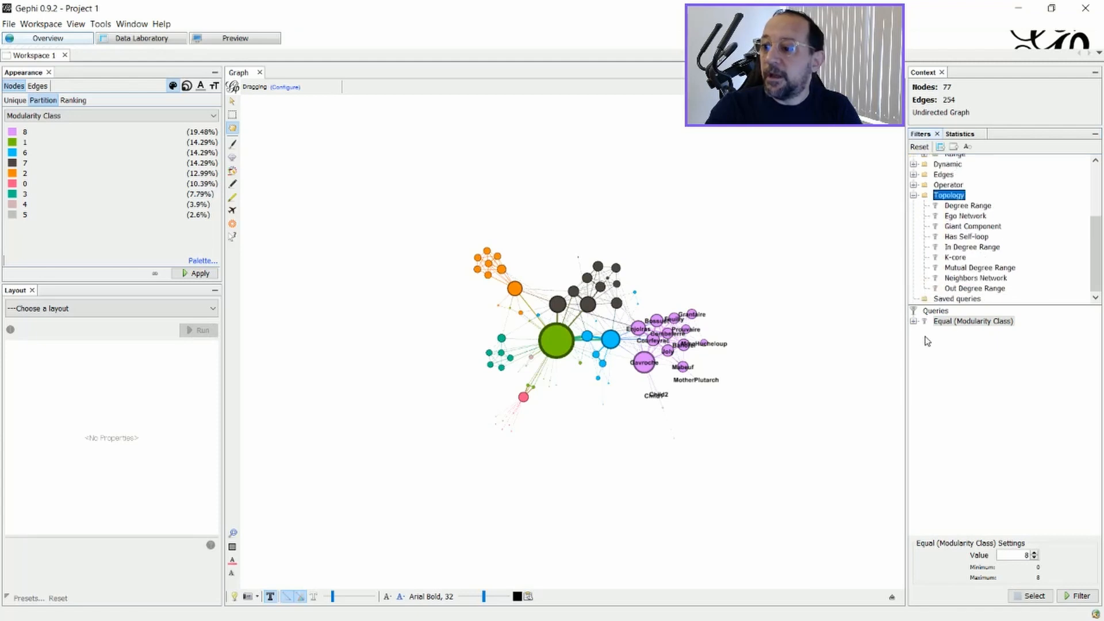
pyautogui.rightClick(973, 320)
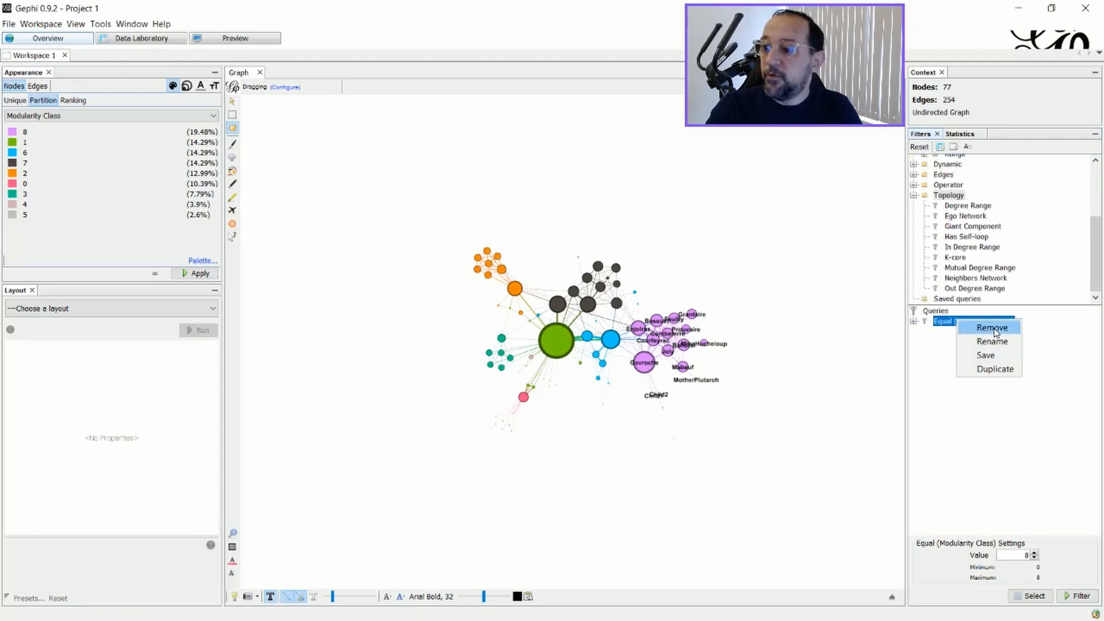
pyautogui.click(991, 327)
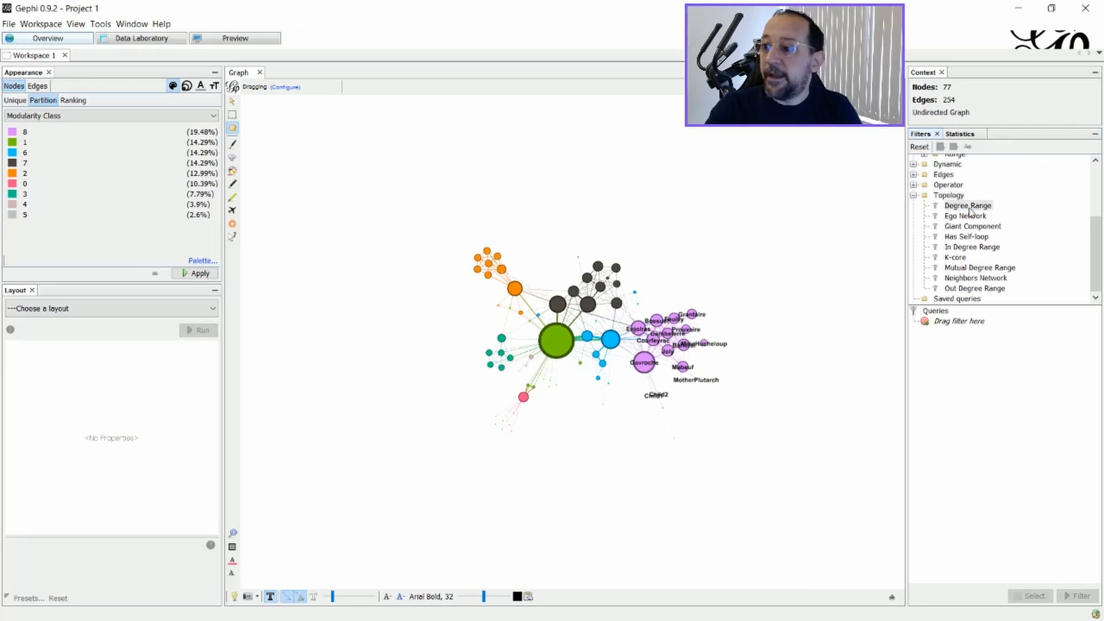
# Step: Apply a Degree Range filter of 17–36, stop filtering, and view the Preview
pyautogui.click(966, 204)
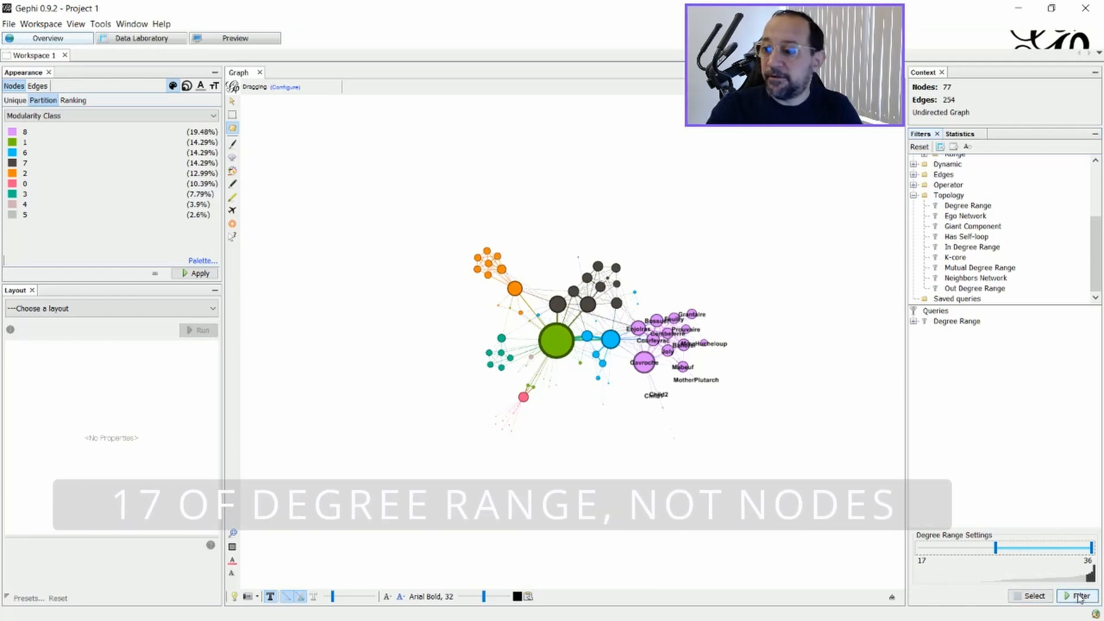
pyautogui.click(1073, 595)
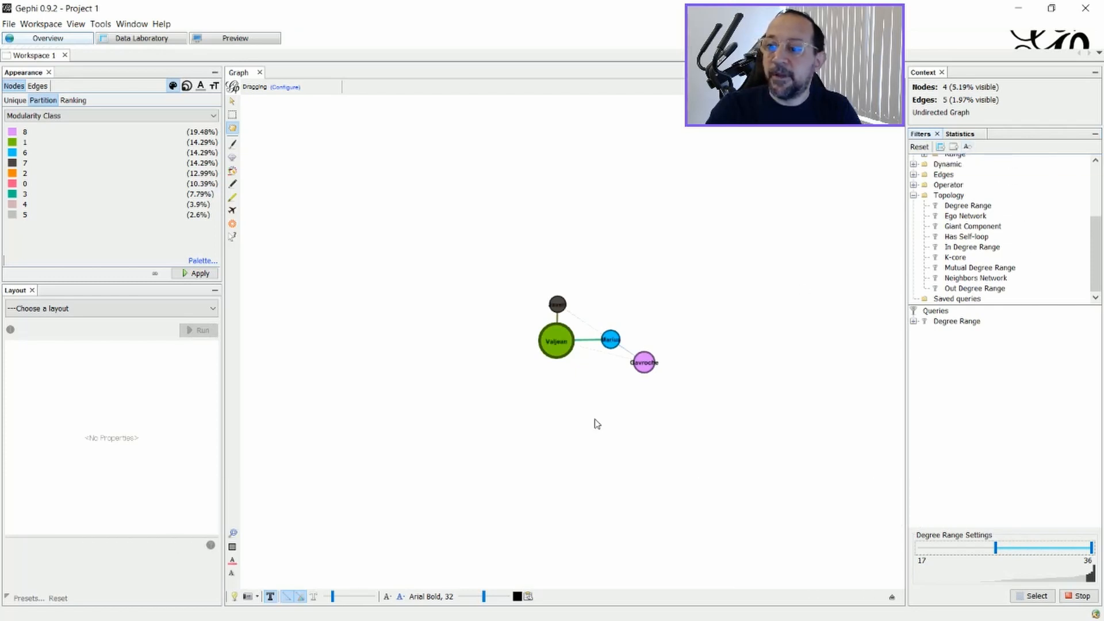
pyautogui.moveTo(553, 367)
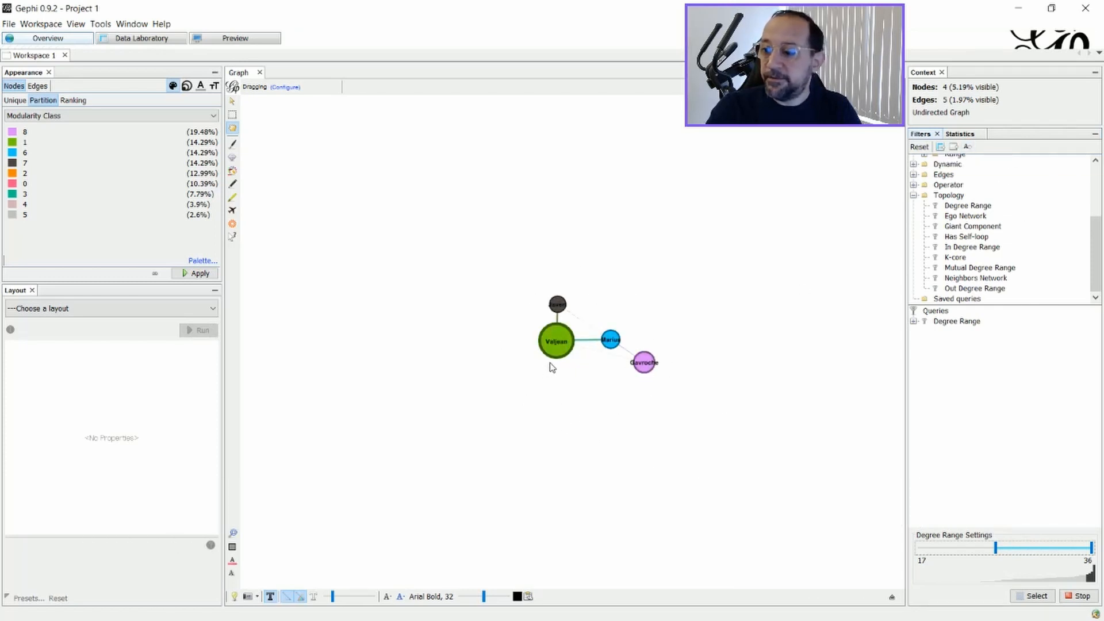
pyautogui.moveTo(598, 369)
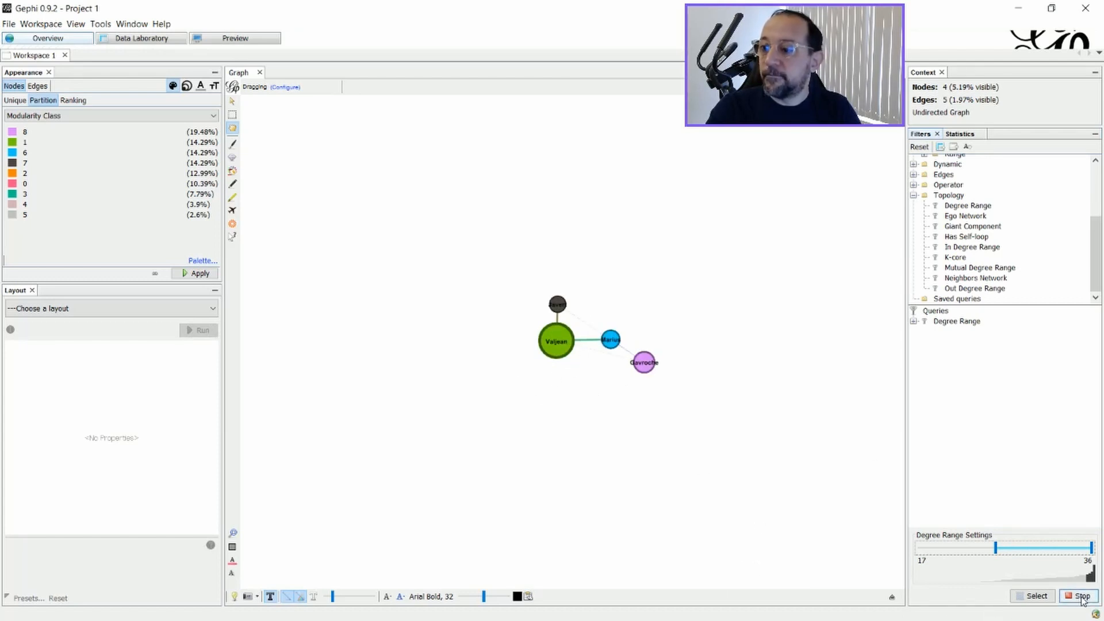
pyautogui.click(1076, 596)
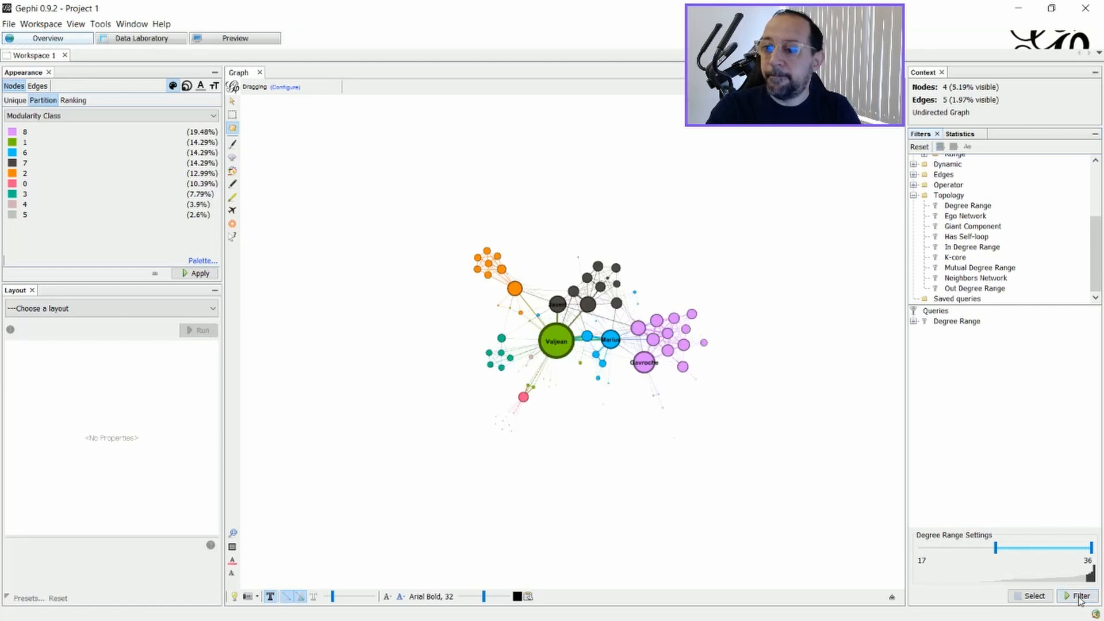
pyautogui.click(1076, 595)
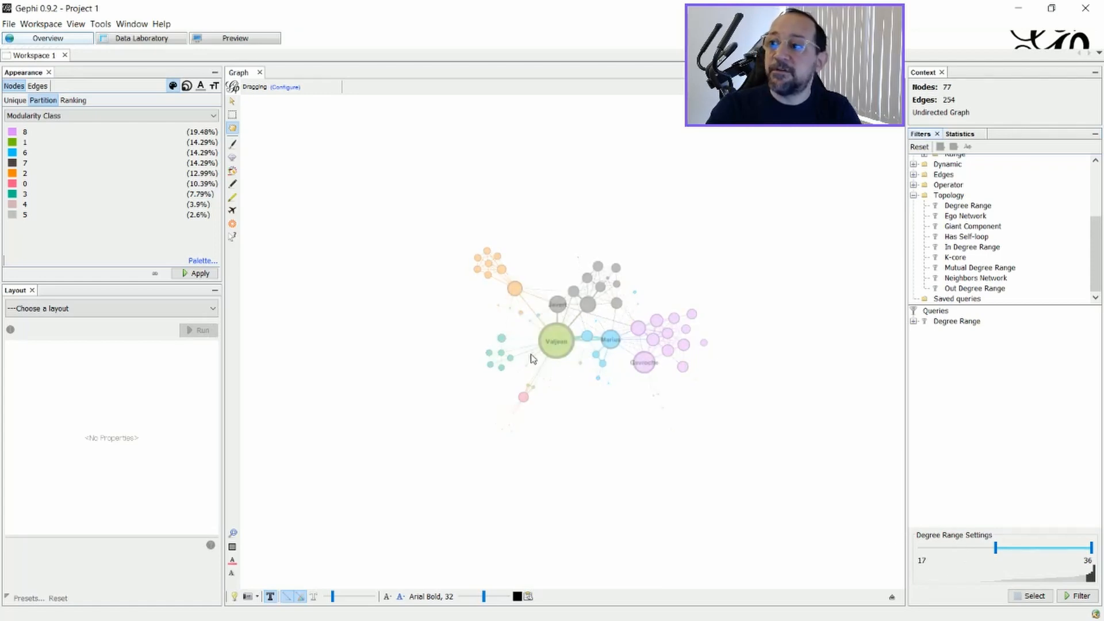
pyautogui.click(234, 38)
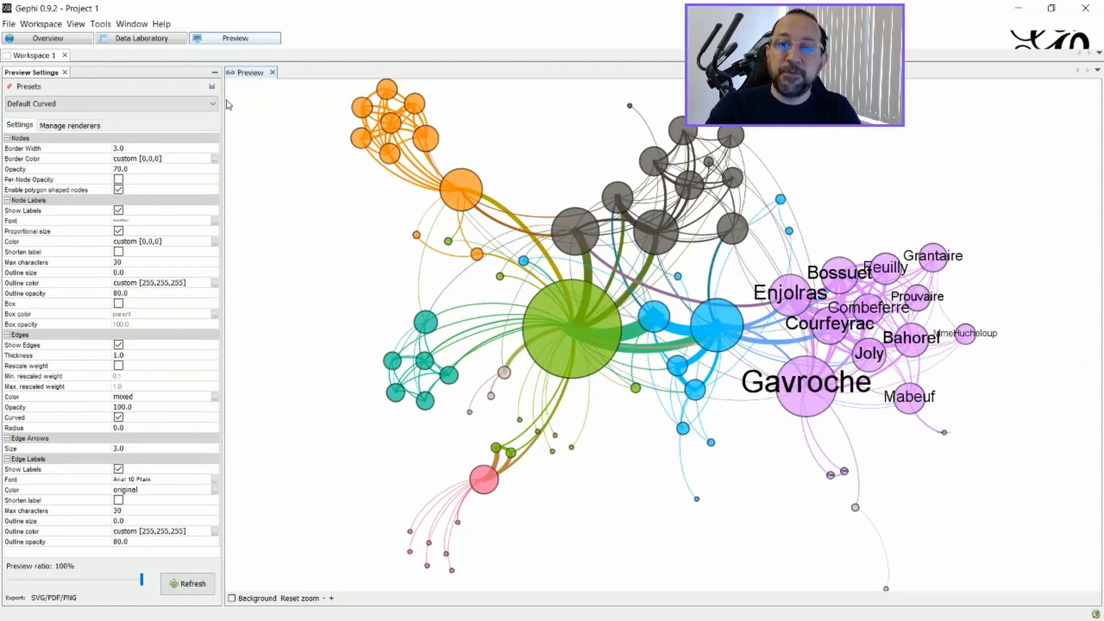